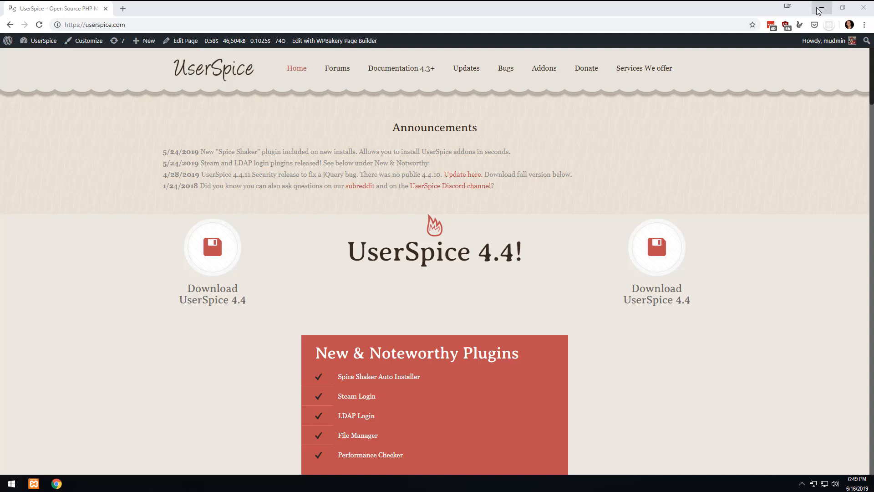
{"action": "mouse_move", "coordinate": [819, 9]}
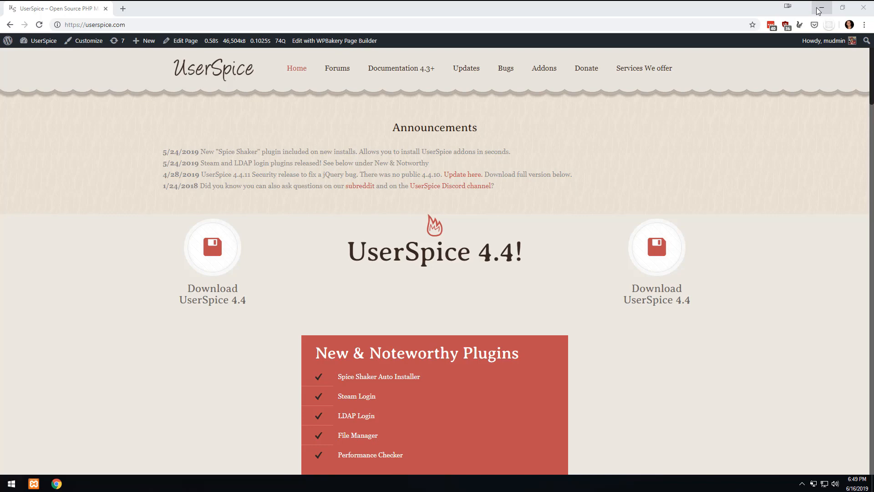
{"action": "mouse_move", "coordinate": [446, 91]}
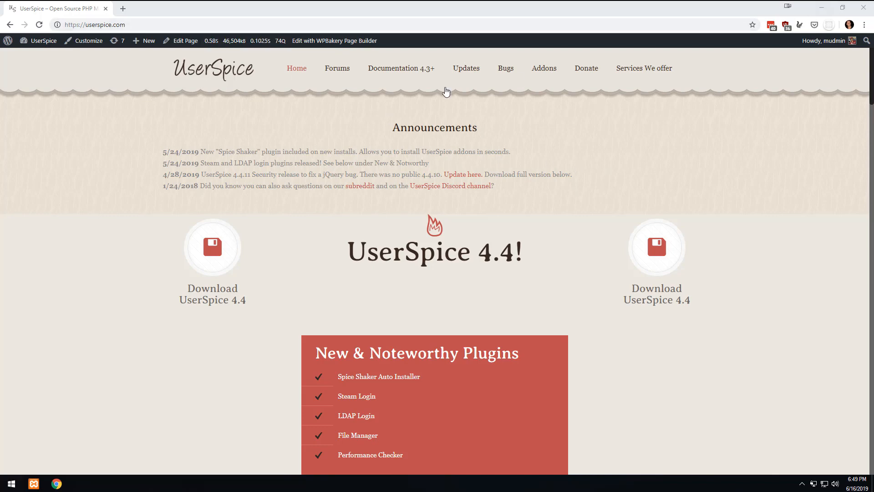
{"action": "mouse_move", "coordinate": [704, 373]}
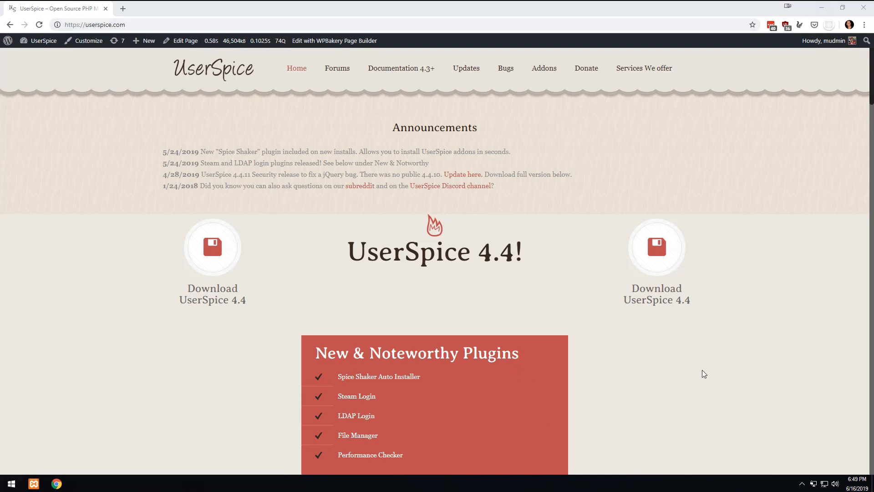
{"action": "mouse_move", "coordinate": [540, 273]}
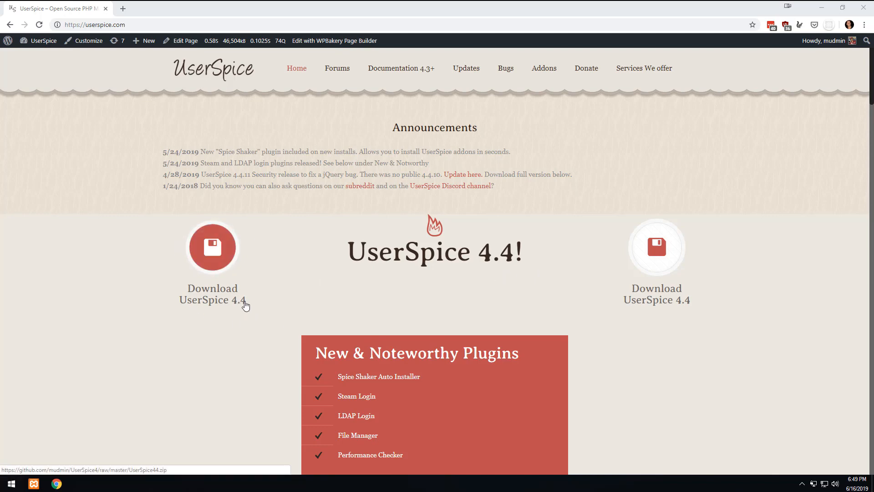
{"action": "mouse_move", "coordinate": [245, 306]}
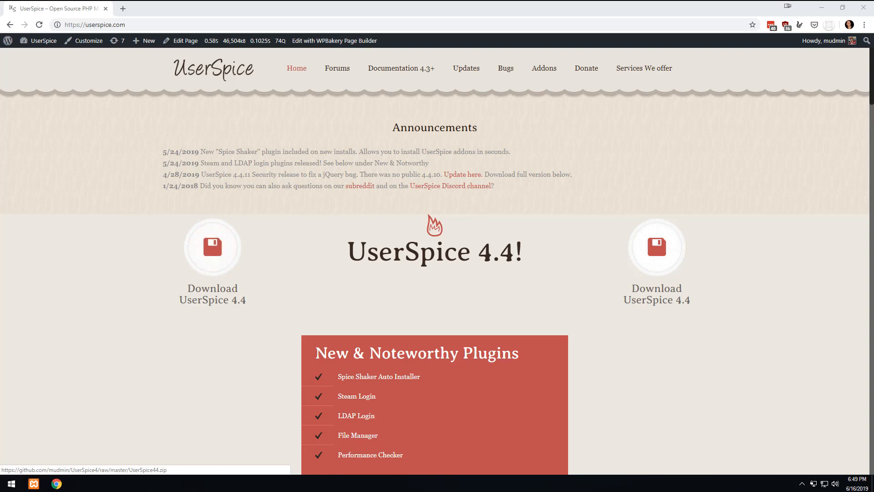
{"action": "mouse_move", "coordinate": [601, 257]}
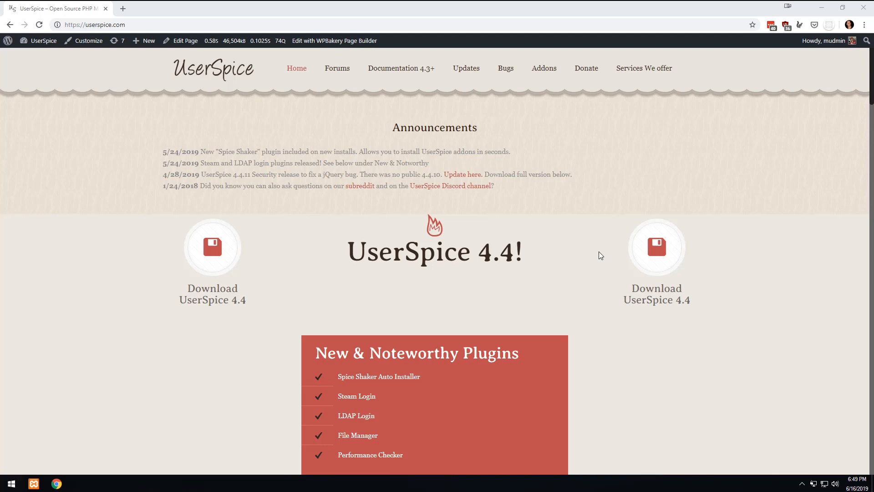
{"action": "mouse_move", "coordinate": [212, 247]}
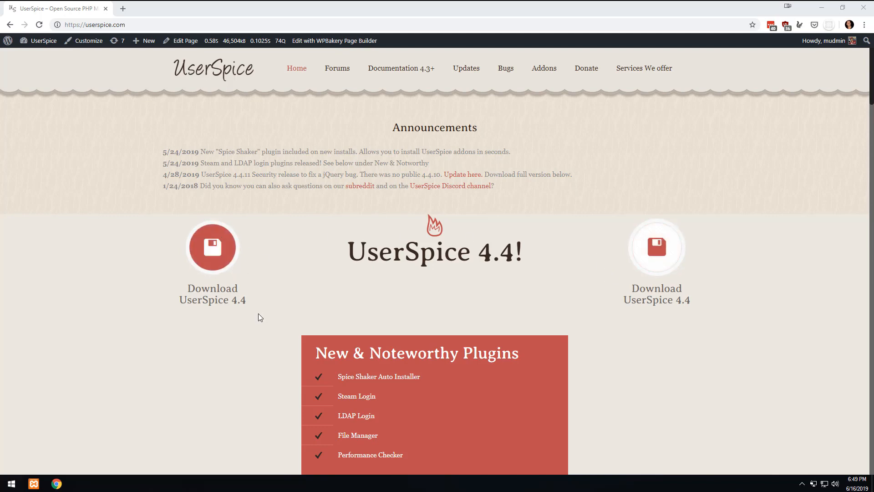
{"action": "mouse_move", "coordinate": [255, 313]}
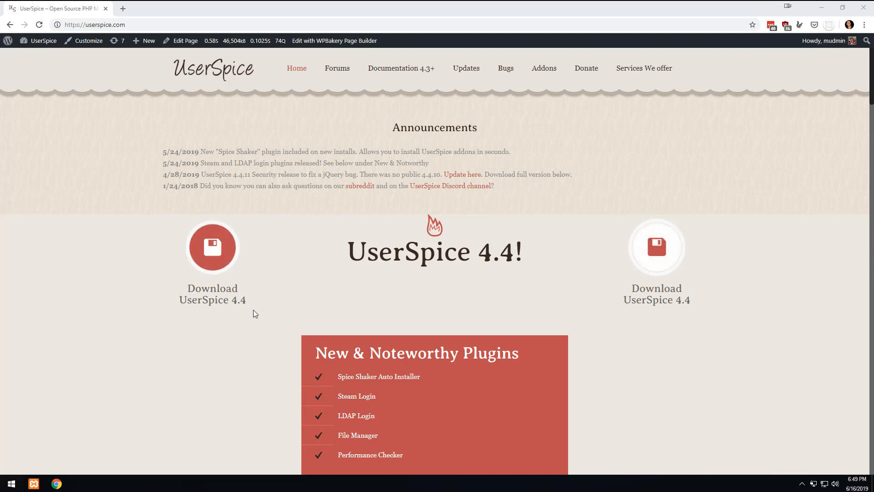
{"action": "mouse_move", "coordinate": [371, 319]}
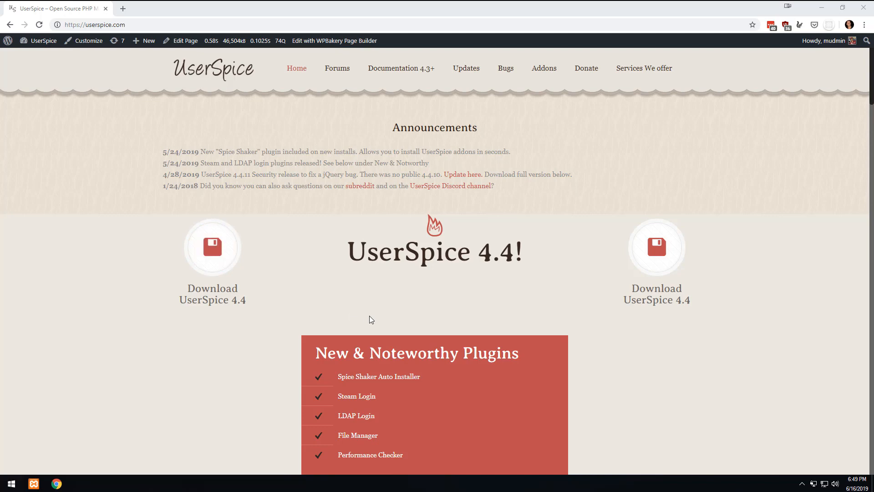
{"action": "mouse_move", "coordinate": [357, 161]}
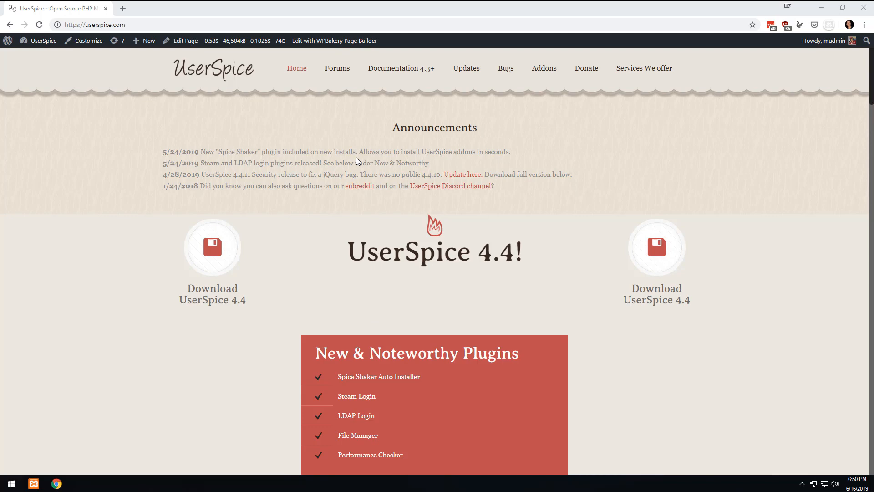
{"action": "mouse_move", "coordinate": [248, 197]}
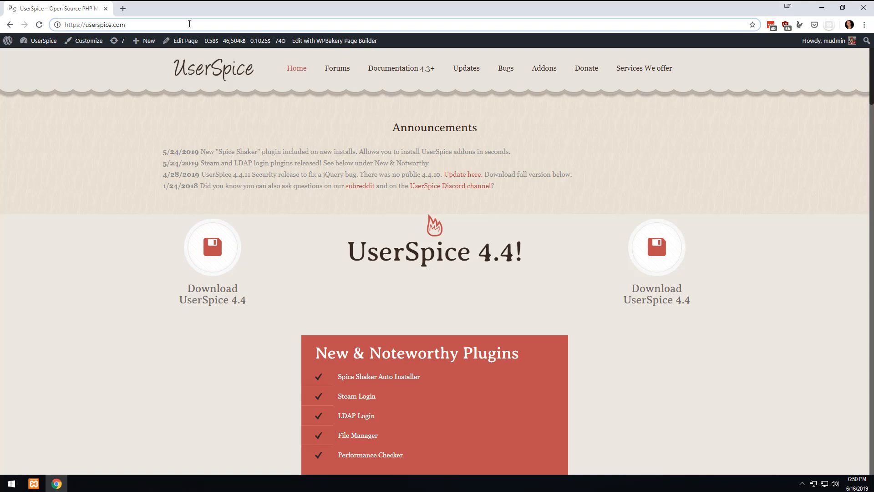
Request userspice.com/rfid1.zip, cancel the download, and minimize Chrome to the desktop
{"action": "type", "text": "/rfid1.z"}
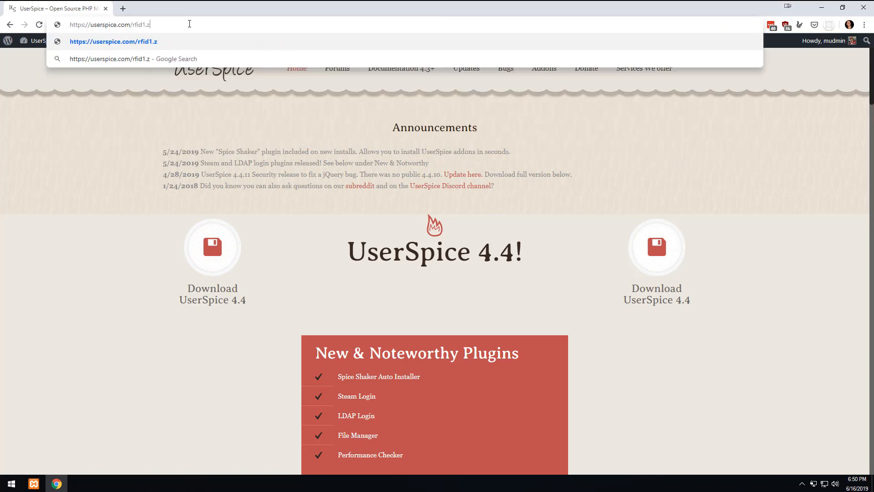
{"action": "type", "text": "ip"}
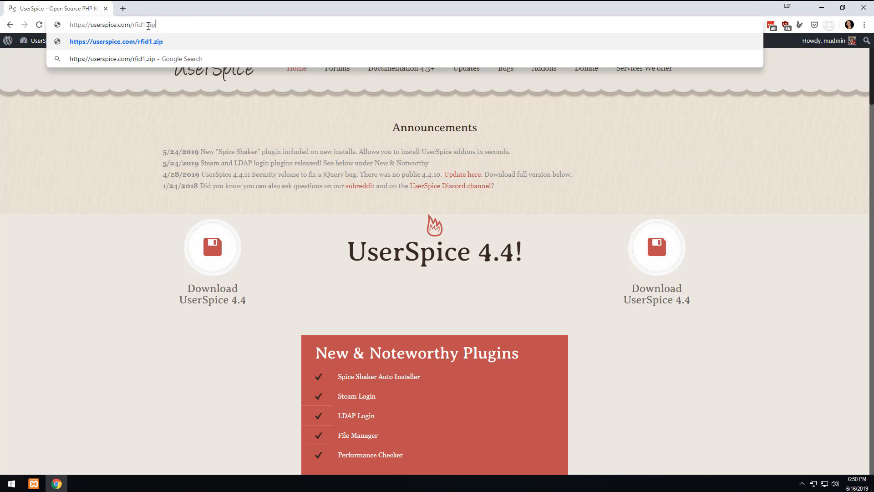
{"action": "mouse_move", "coordinate": [179, 16]}
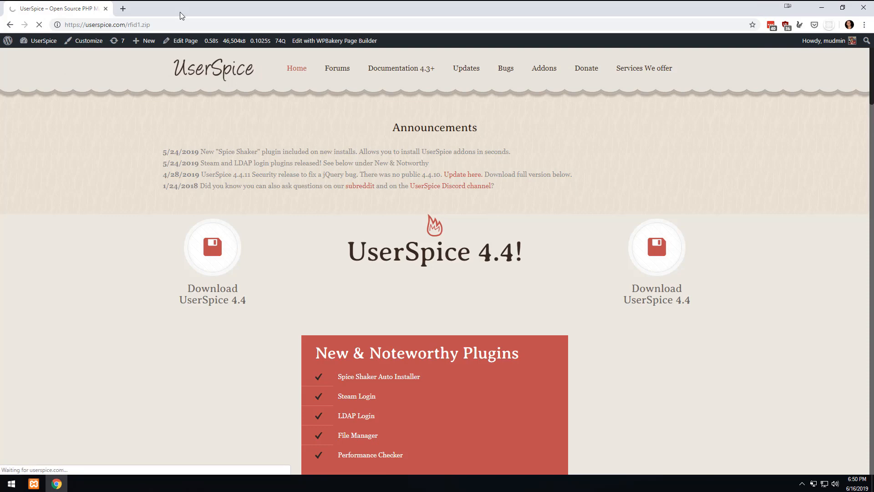
{"action": "left_click", "coordinate": [94, 464]}
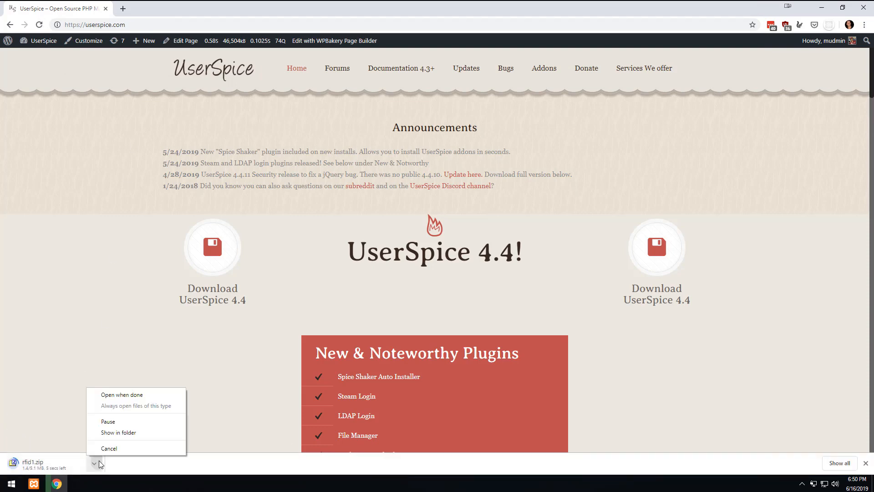
{"action": "left_click", "coordinate": [108, 448]}
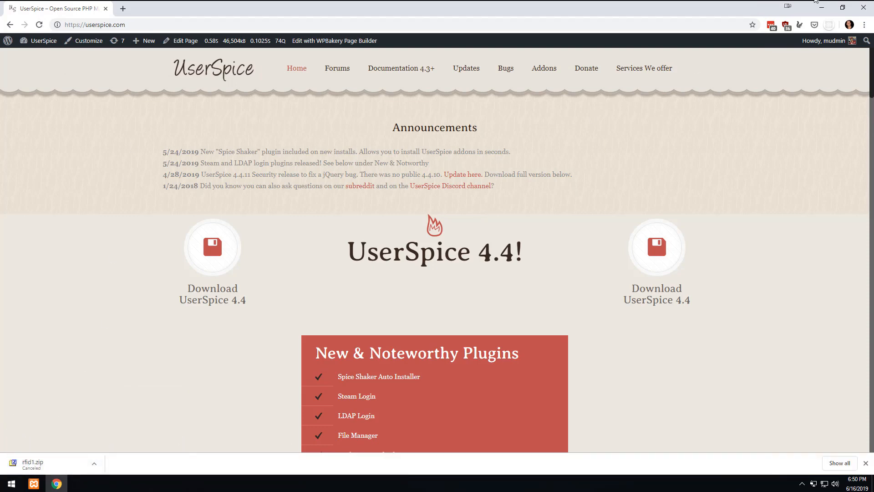
{"action": "left_click", "coordinate": [822, 8]}
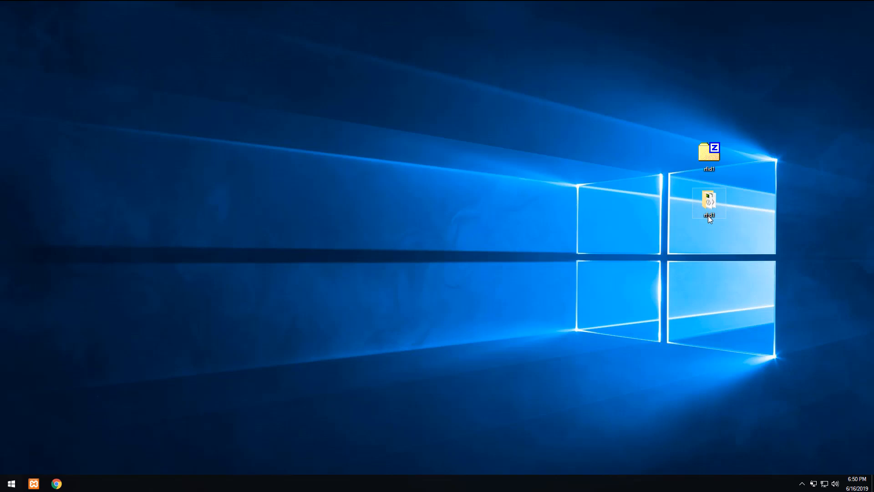
Rename the rfid1 archive on the desktop to smartscan
{"action": "right_click", "coordinate": [708, 202]}
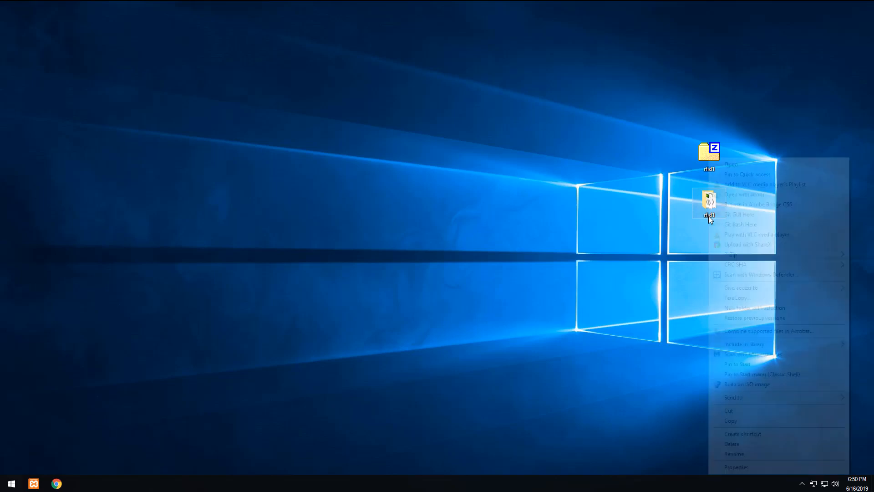
{"action": "left_click", "coordinate": [734, 453]}
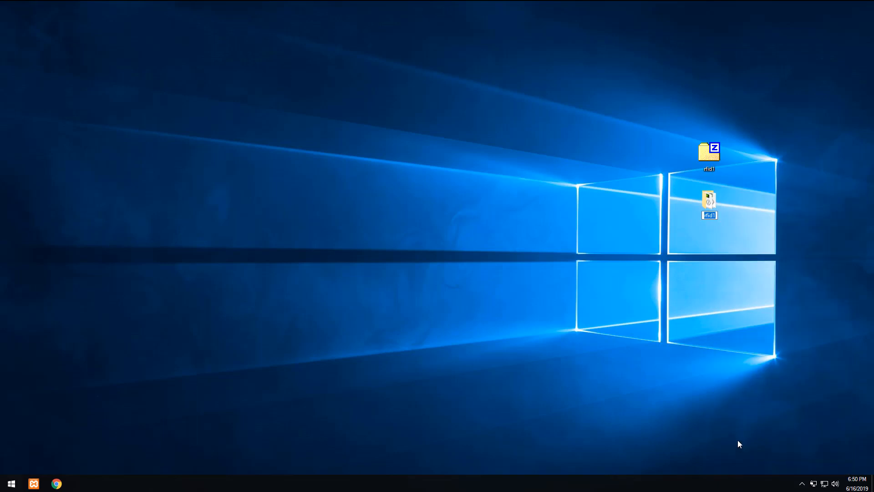
{"action": "type", "text": "smartscan"}
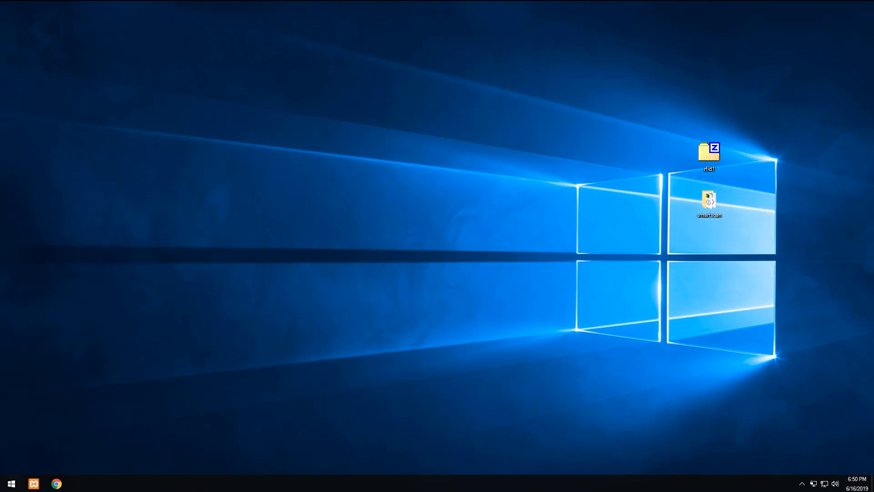
{"action": "left_click", "coordinate": [78, 484]}
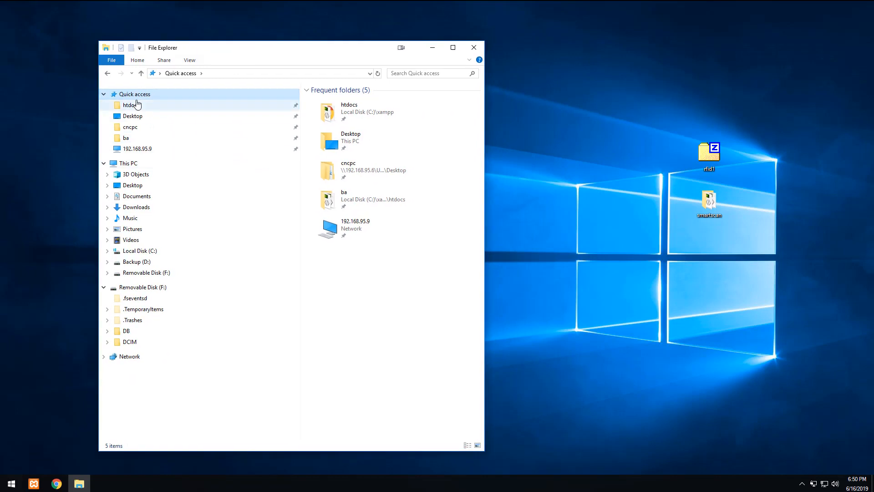
Open htdocs from Quick access to see smartscan, then return to the browser
{"action": "left_click", "coordinate": [132, 115]}
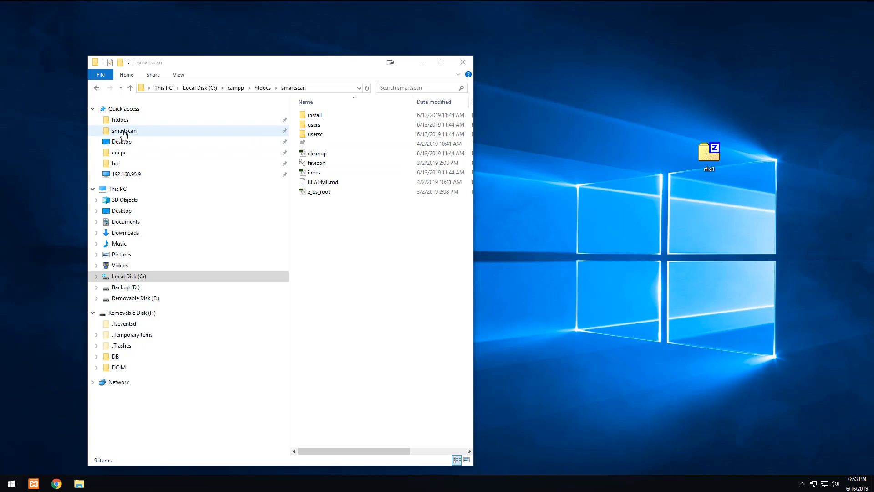
{"action": "mouse_move", "coordinate": [391, 172]}
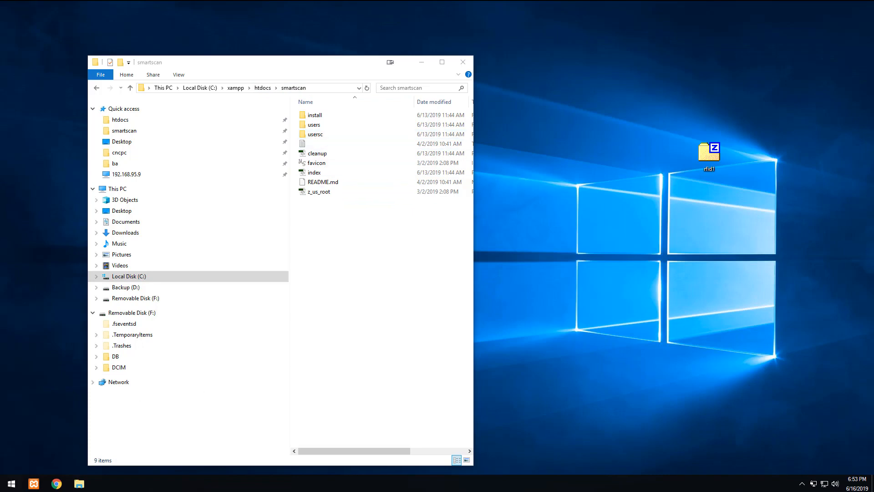
{"action": "left_click", "coordinate": [34, 484]}
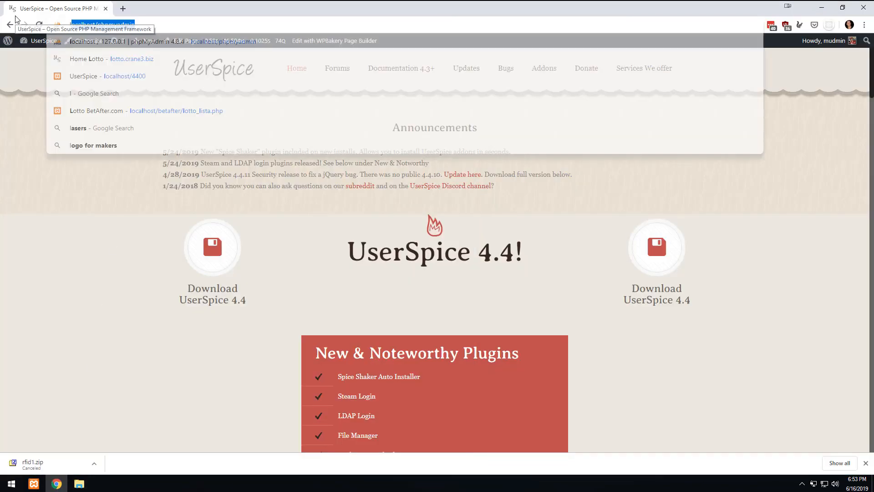
Load localhost/smartscan and review the installer's Step 1 requirement checks
{"action": "type", "text": "localhost/smartlock"}
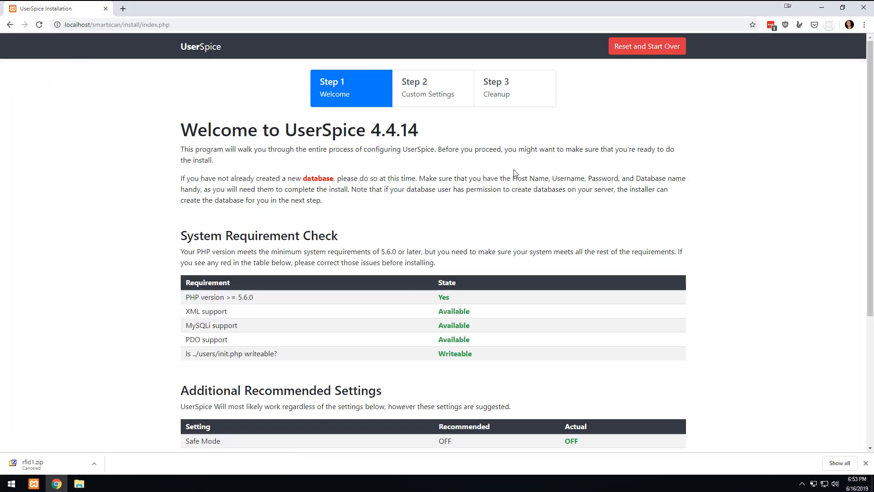
{"action": "mouse_move", "coordinate": [413, 286]}
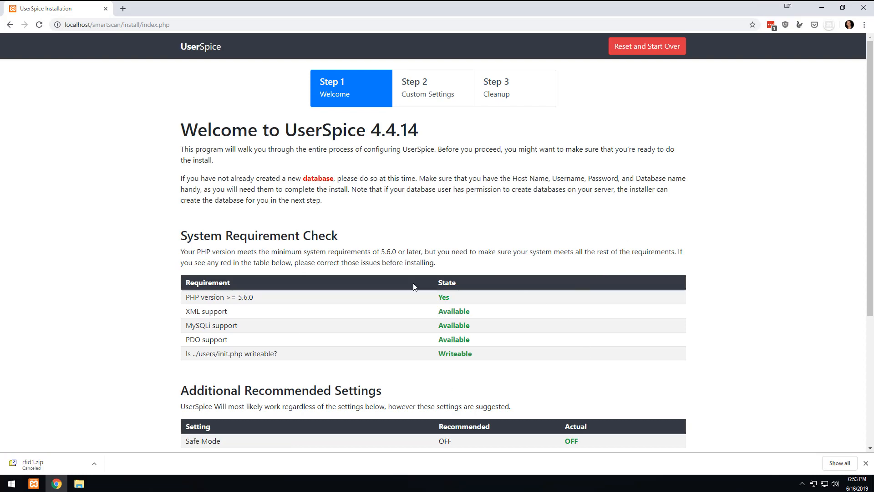
{"action": "scroll", "scroll_direction": "down", "scroll_amount": 3}
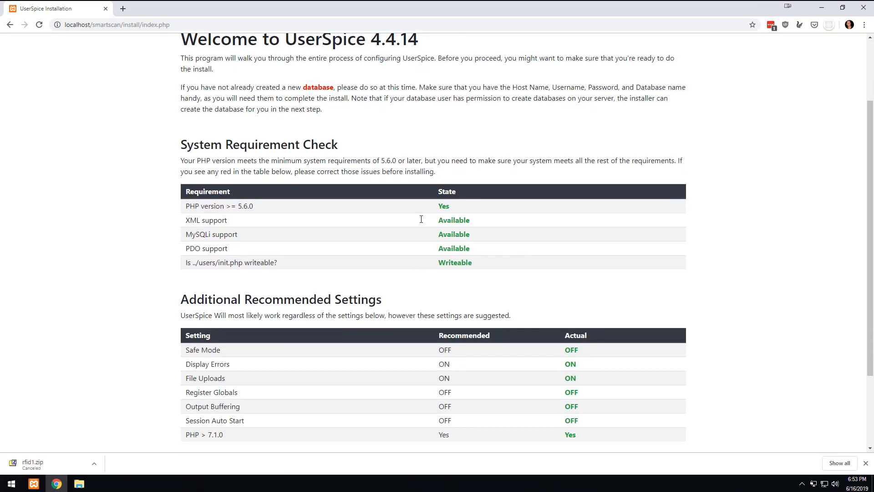
{"action": "scroll", "scroll_direction": "down", "scroll_amount": 3}
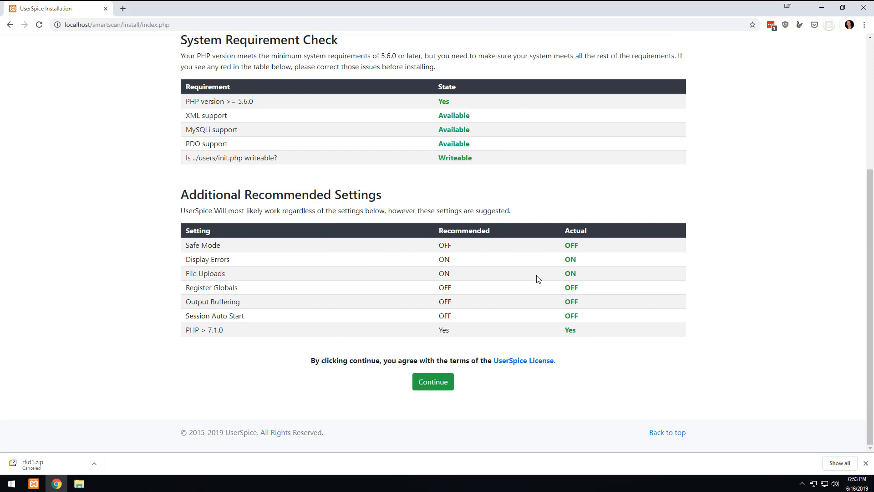
{"action": "mouse_move", "coordinate": [606, 369]}
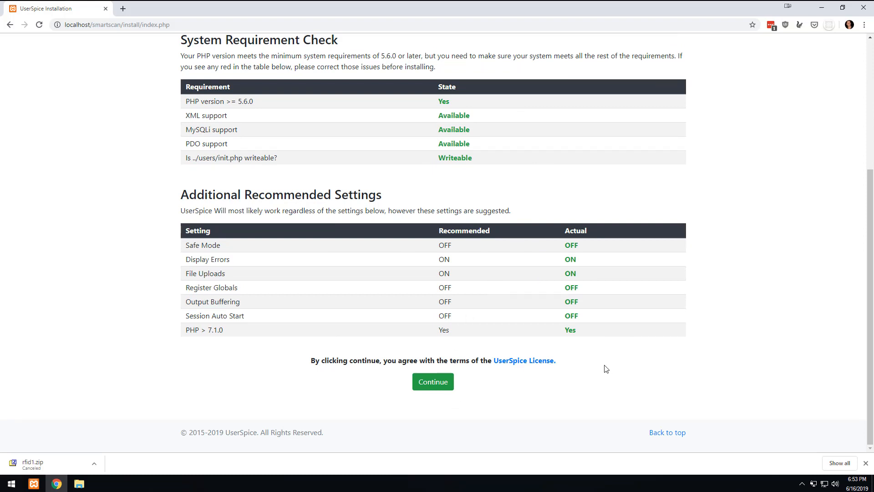
Accept the license and enter database host localhost, user root, name smartscan
{"action": "left_click", "coordinate": [432, 382]}
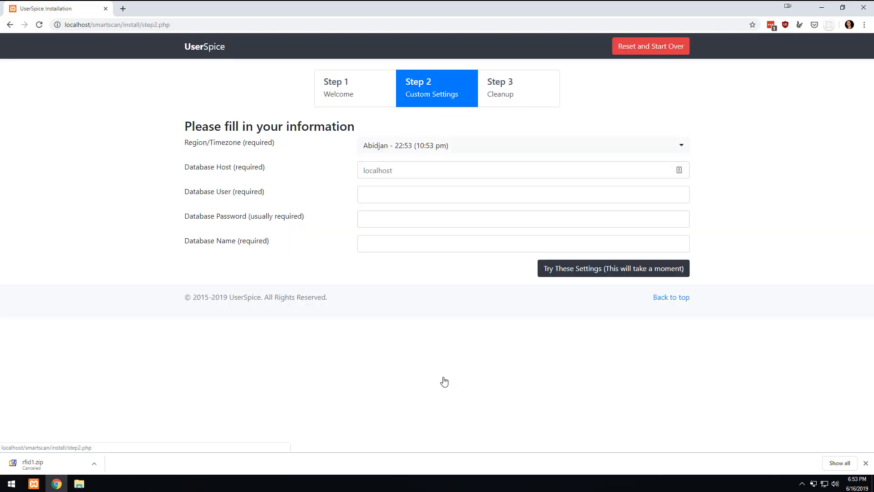
{"action": "left_click", "coordinate": [613, 268]}
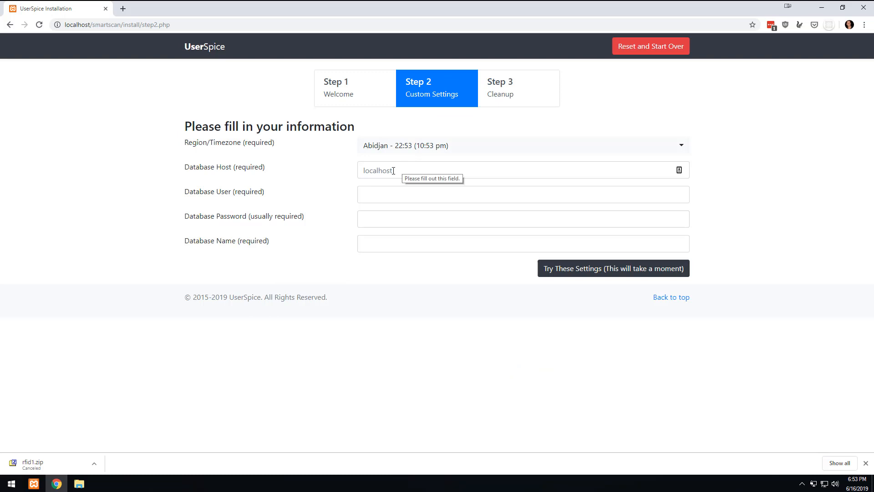
{"action": "left_click", "coordinate": [502, 171]}
{"action": "type", "text": "localhost"}
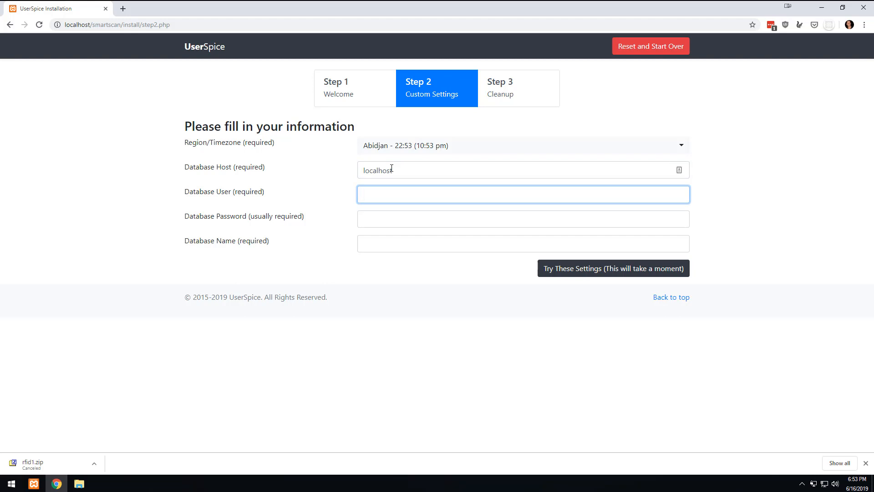
{"action": "type", "text": "root"}
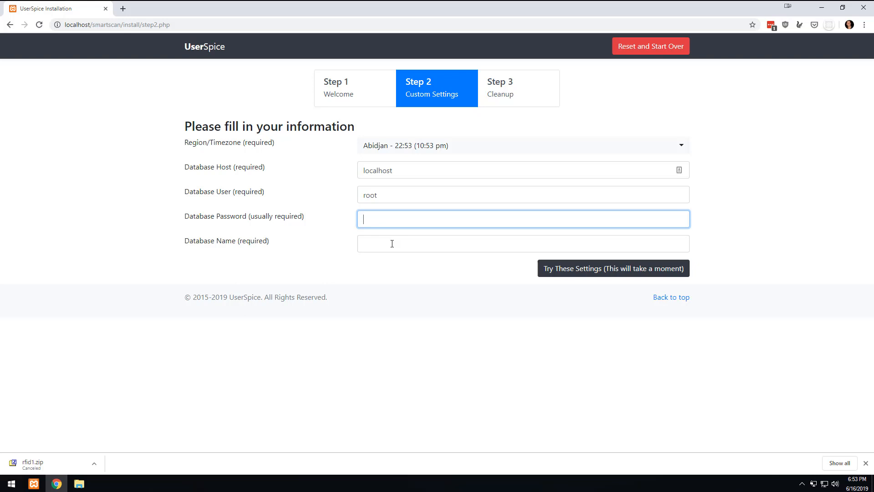
{"action": "type", "text": "smart"}
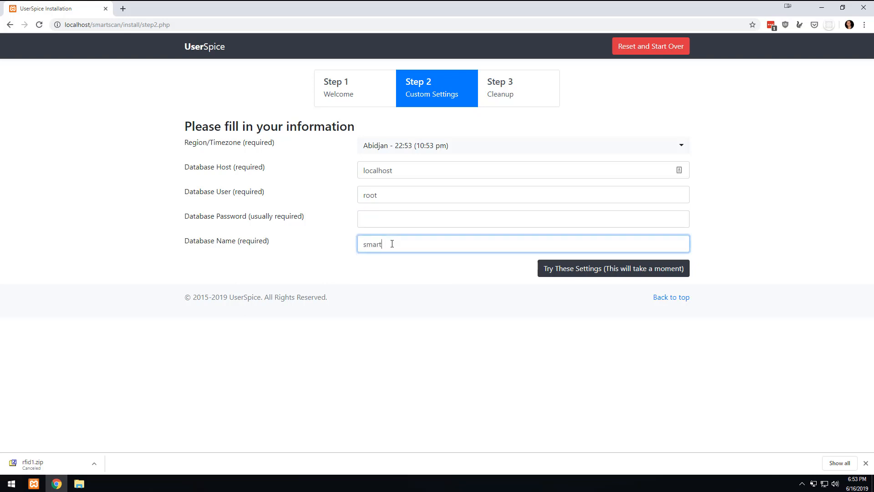
{"action": "type", "text": "scan"}
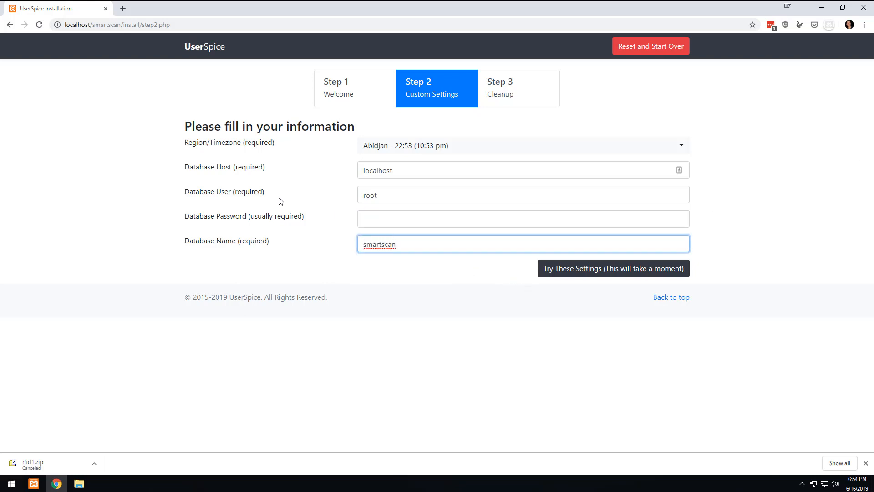
{"action": "mouse_move", "coordinate": [320, 204]}
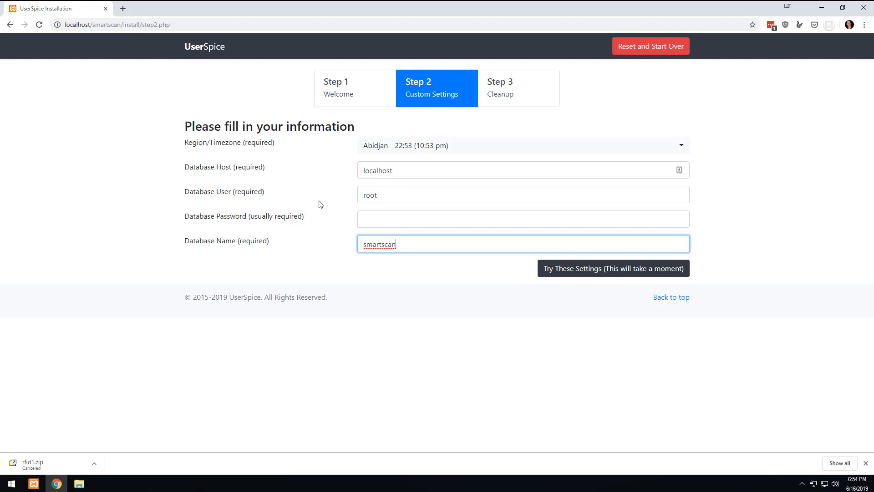
{"action": "mouse_move", "coordinate": [231, 255]}
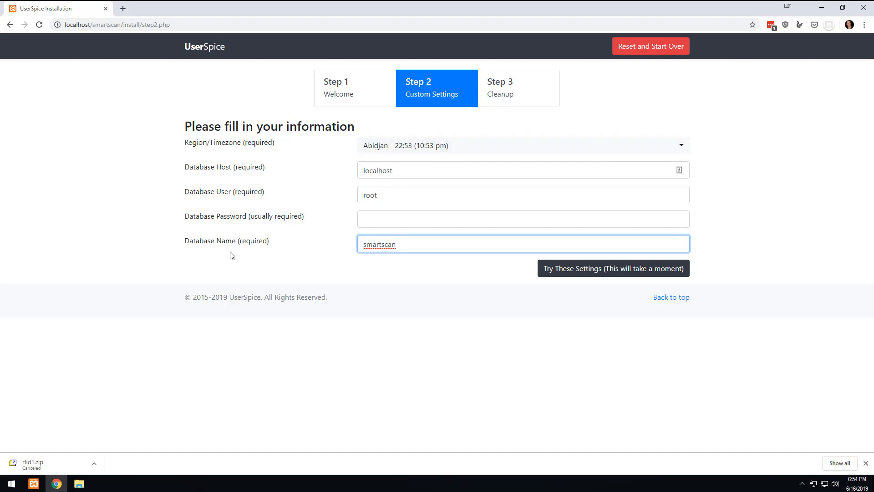
{"action": "mouse_move", "coordinate": [237, 202]}
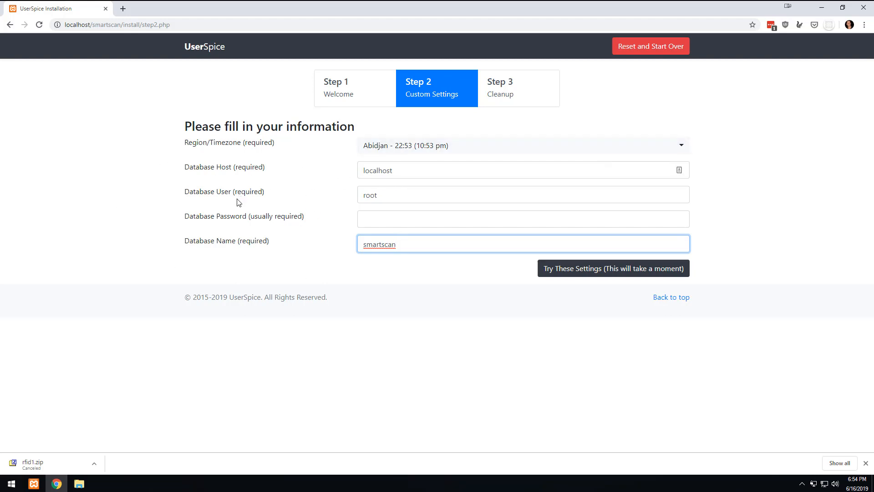
{"action": "mouse_move", "coordinate": [390, 252]}
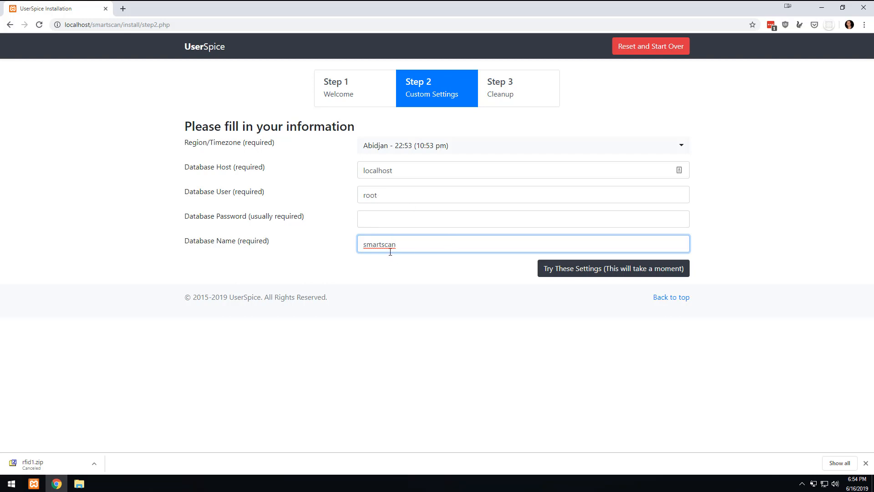
{"action": "mouse_move", "coordinate": [520, 242]}
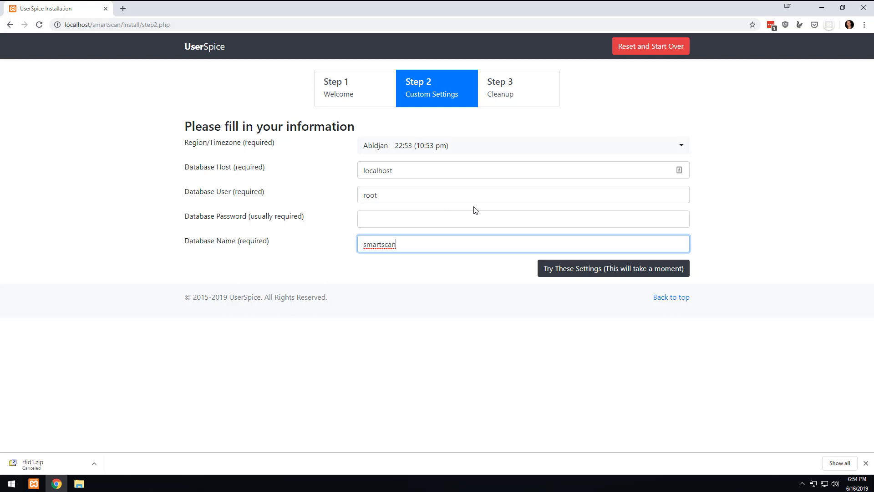
{"action": "mouse_move", "coordinate": [528, 150]}
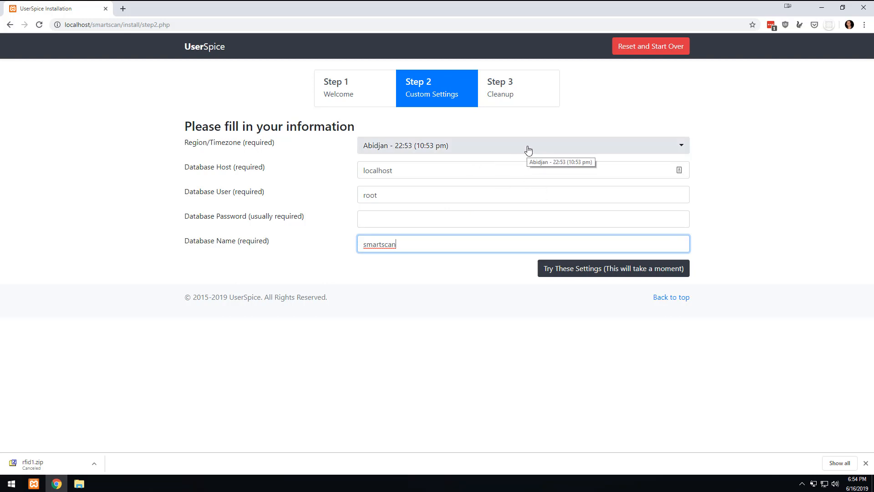
{"action": "mouse_move", "coordinate": [406, 168]}
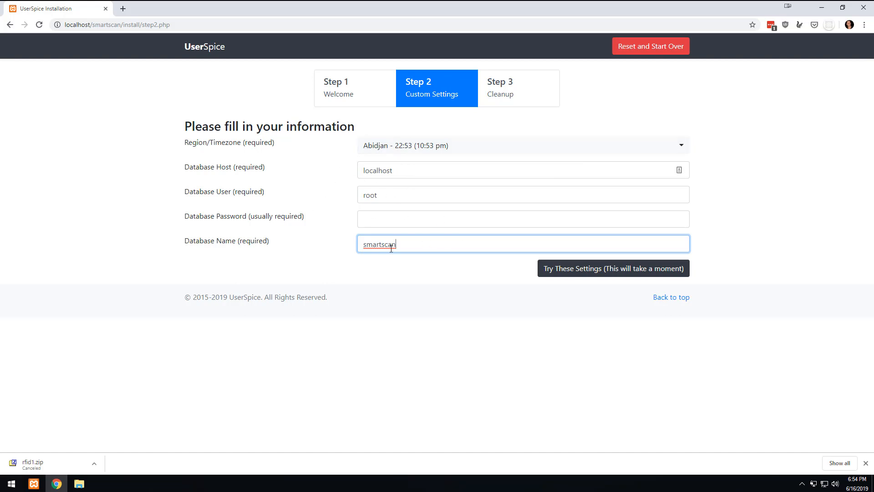
{"action": "mouse_move", "coordinate": [431, 149]}
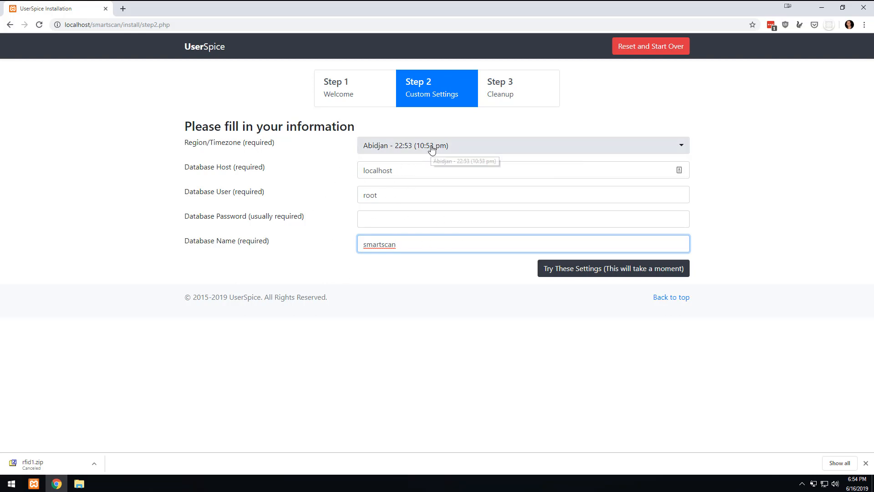
Set the Region/Timezone to New_York by searching 'new'
{"action": "left_click", "coordinate": [523, 146]}
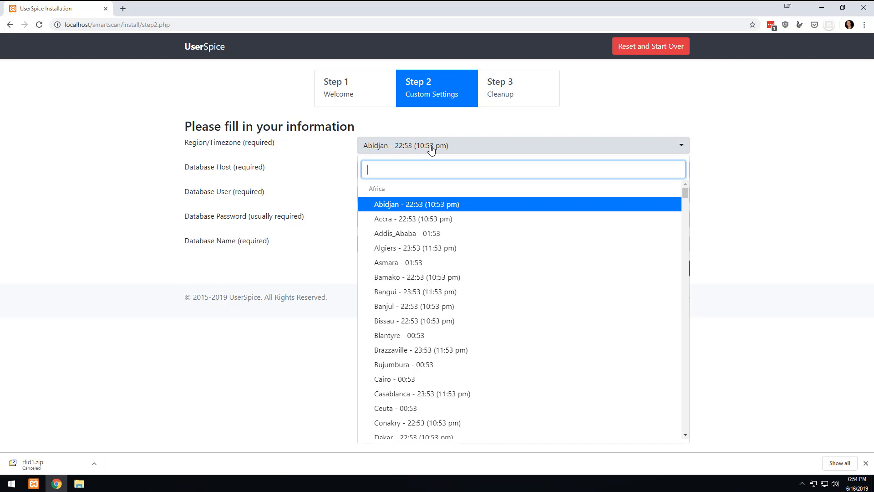
{"action": "type", "text": "new"}
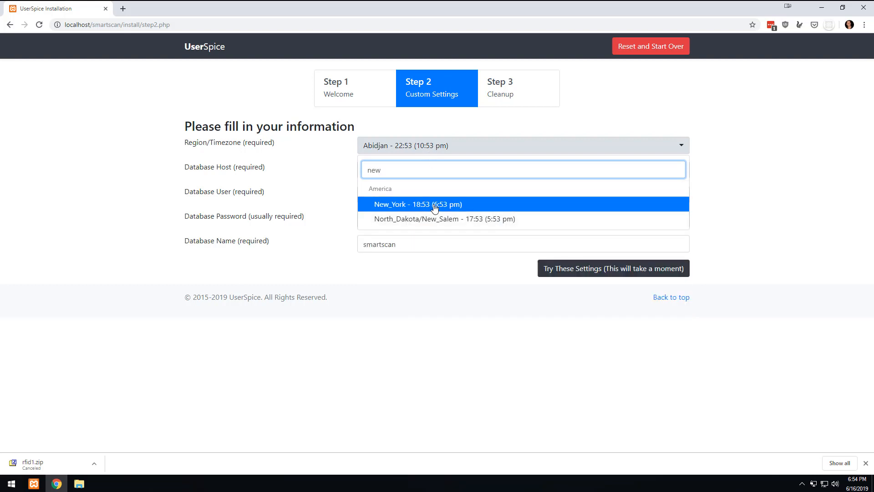
{"action": "left_click", "coordinate": [418, 204]}
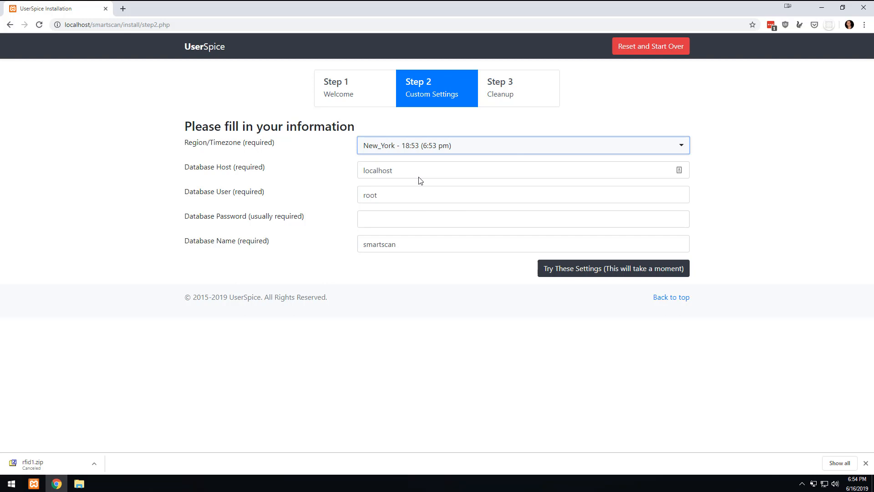
{"action": "mouse_move", "coordinate": [490, 267]}
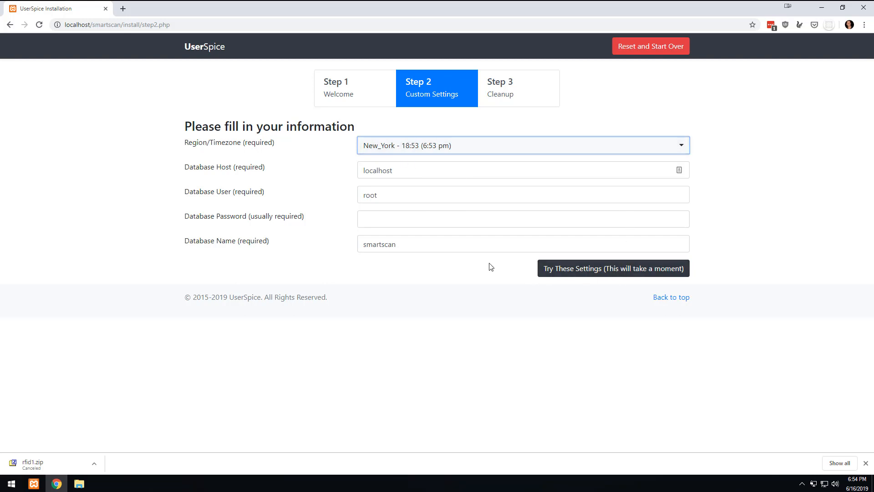
Try the settings, create the missing smartscan database, and finalize the install
{"action": "left_click", "coordinate": [612, 268]}
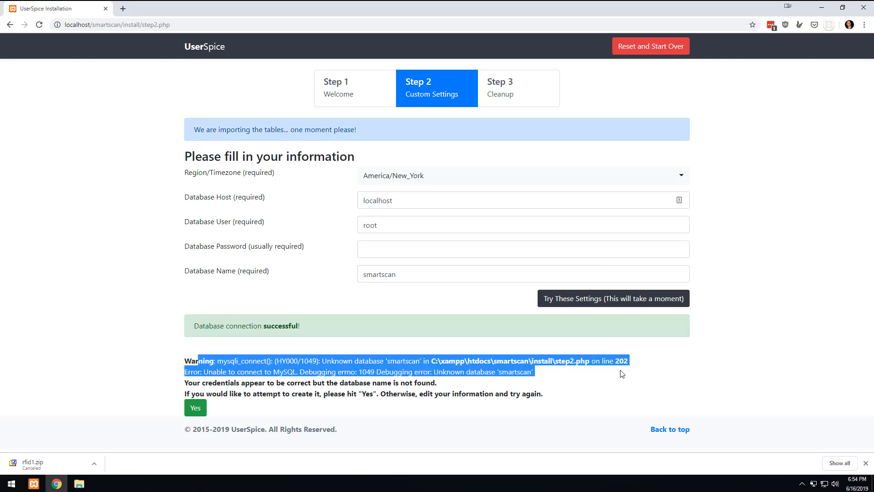
{"action": "mouse_move", "coordinate": [230, 418]}
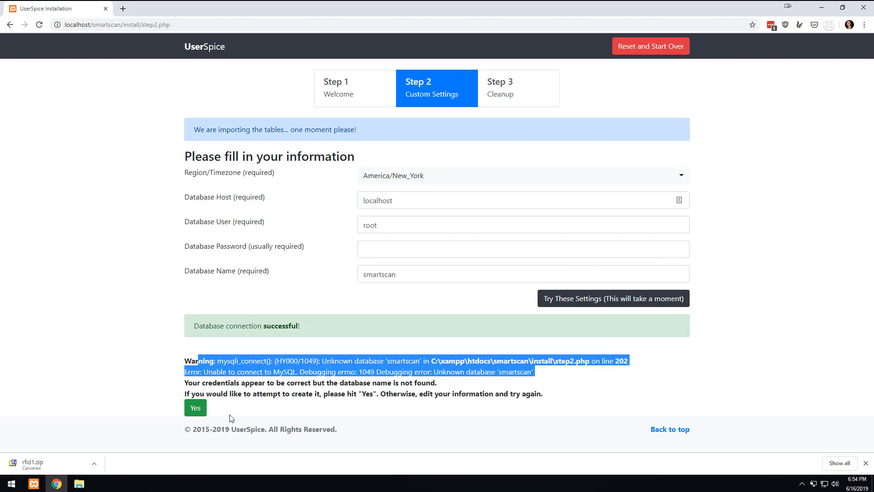
{"action": "left_click", "coordinate": [195, 408]}
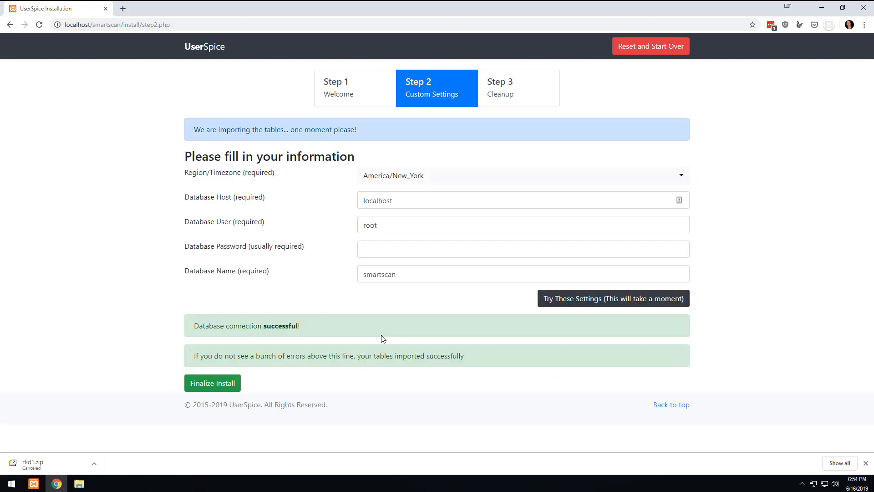
{"action": "left_click", "coordinate": [212, 383]}
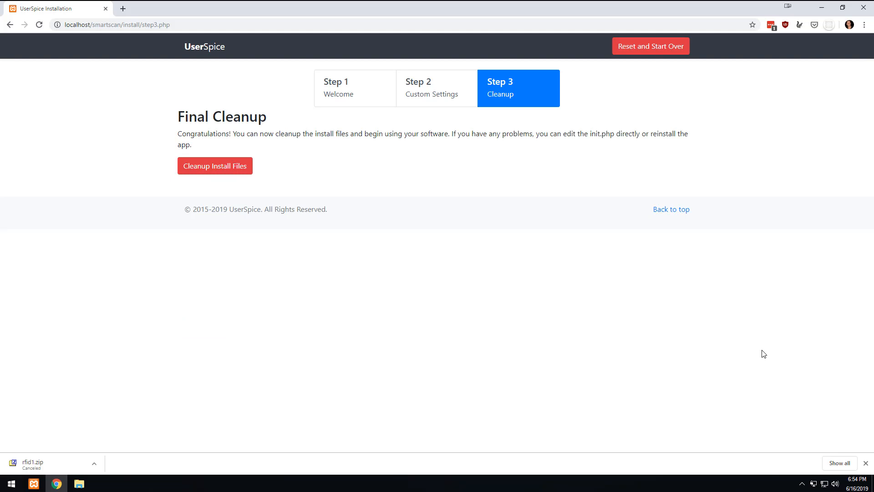
Clean up the install files, applying the 14 updates, and return to the admin dashboard
{"action": "left_click", "coordinate": [215, 166]}
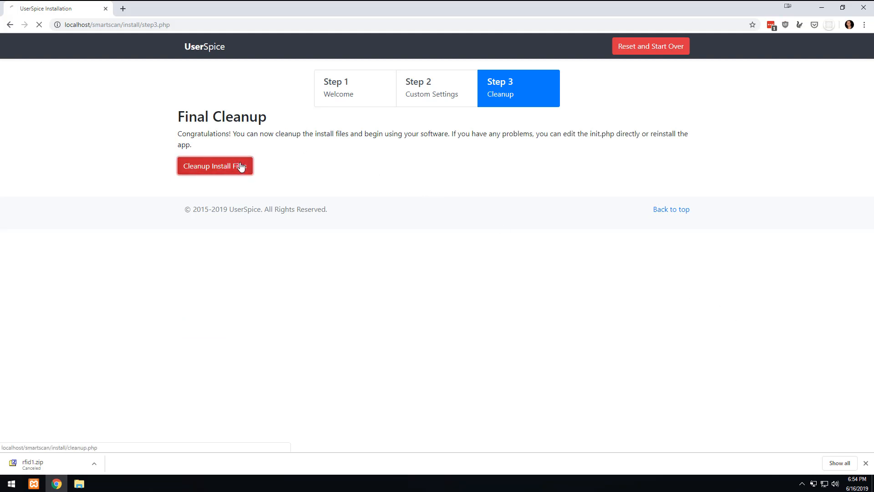
{"action": "left_click", "coordinate": [215, 166]}
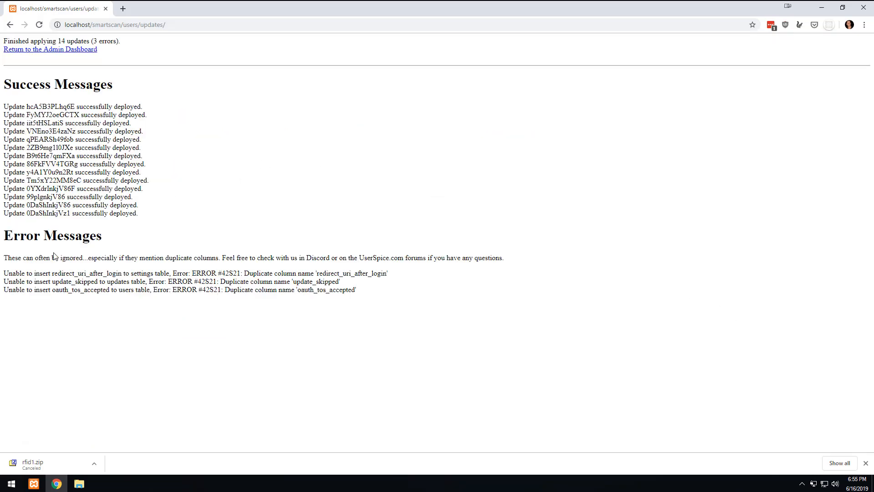
{"action": "mouse_move", "coordinate": [21, 53]}
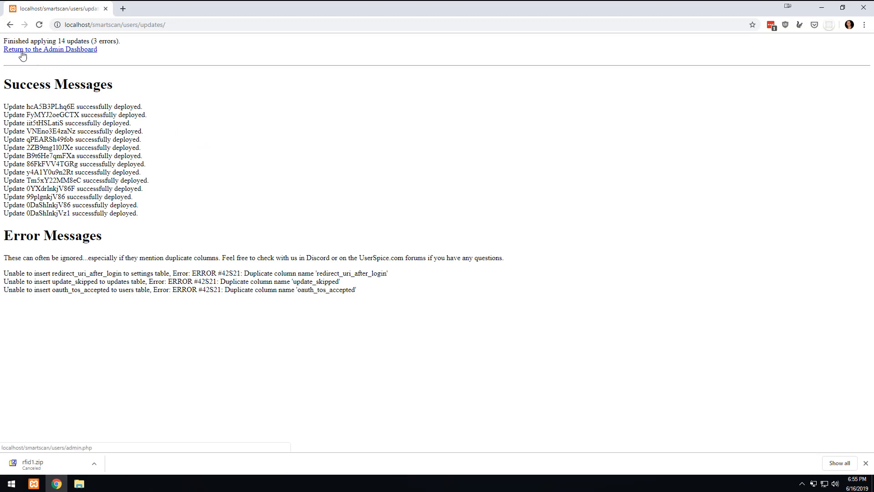
{"action": "mouse_move", "coordinate": [286, 387]}
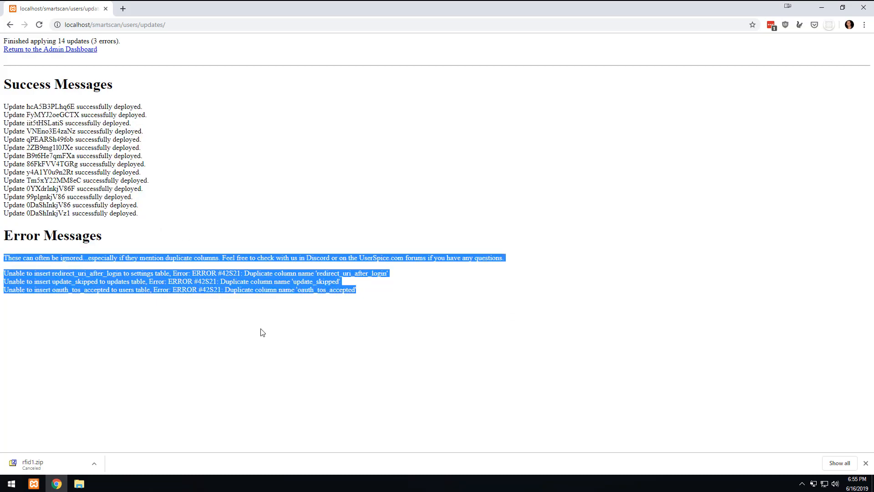
{"action": "mouse_move", "coordinate": [284, 240]}
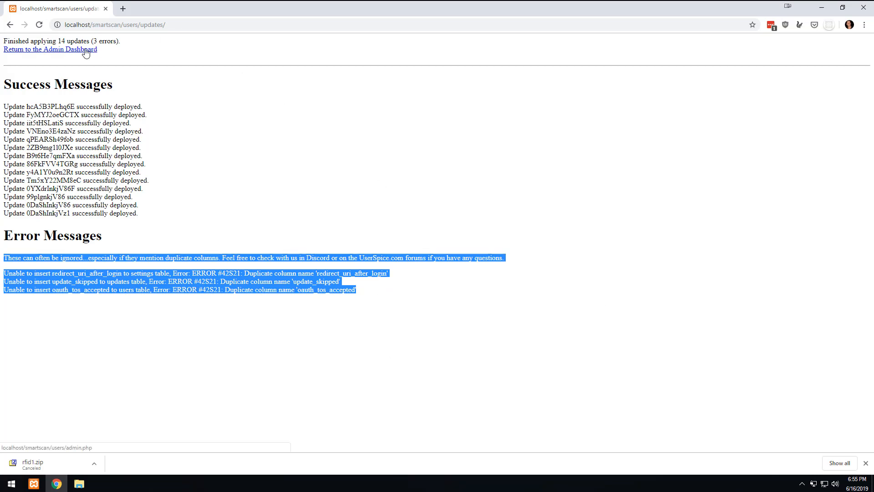
{"action": "left_click", "coordinate": [50, 49]}
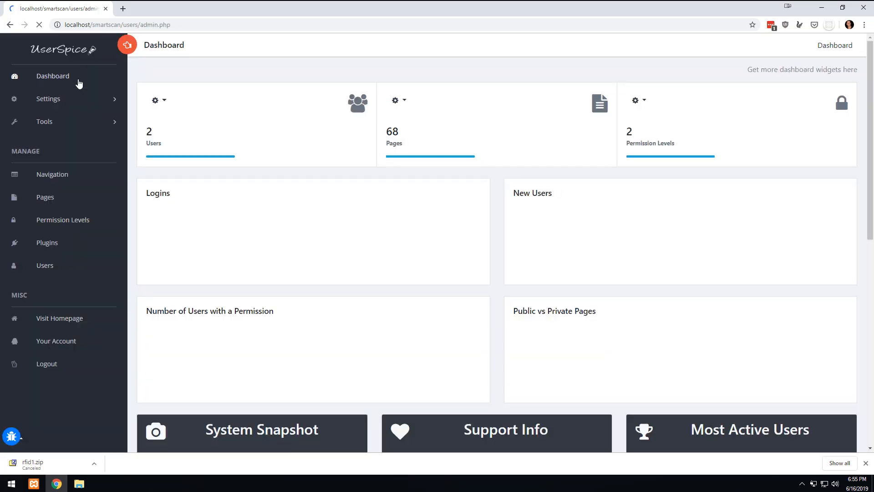
Log in as admin and accept the updated user terms and conditions
{"action": "left_click", "coordinate": [60, 318]}
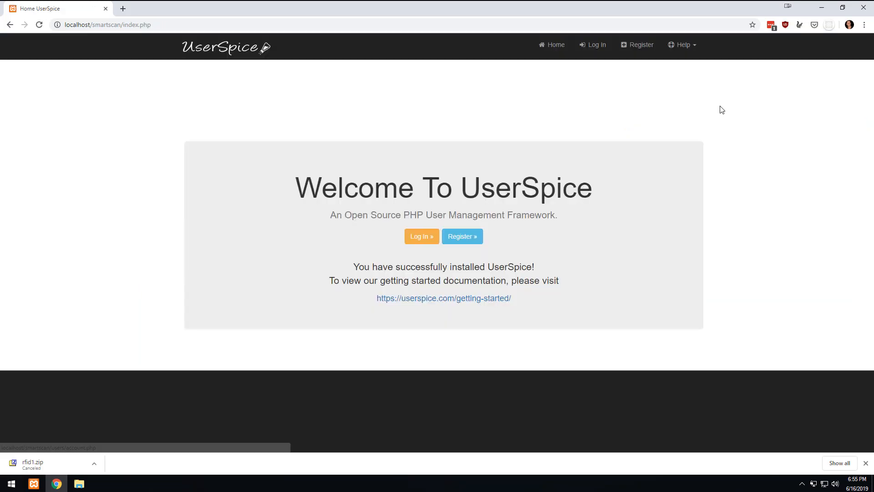
{"action": "left_click", "coordinate": [422, 236]}
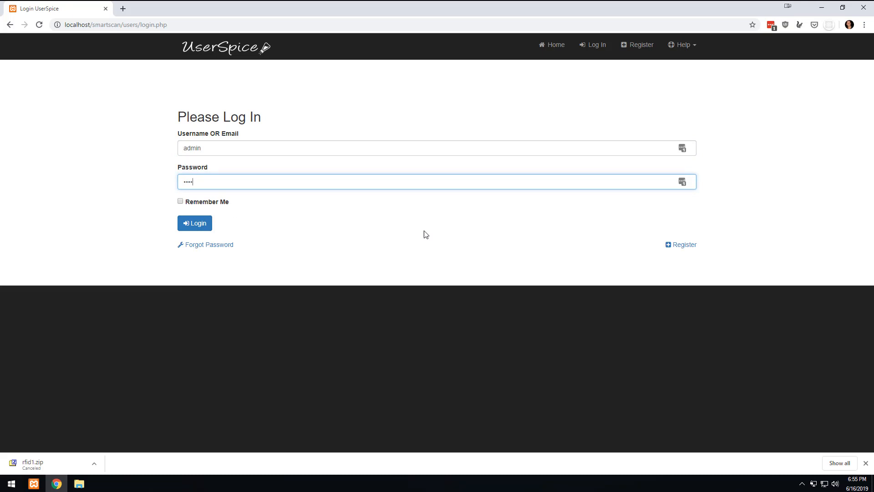
{"action": "left_click", "coordinate": [195, 223]}
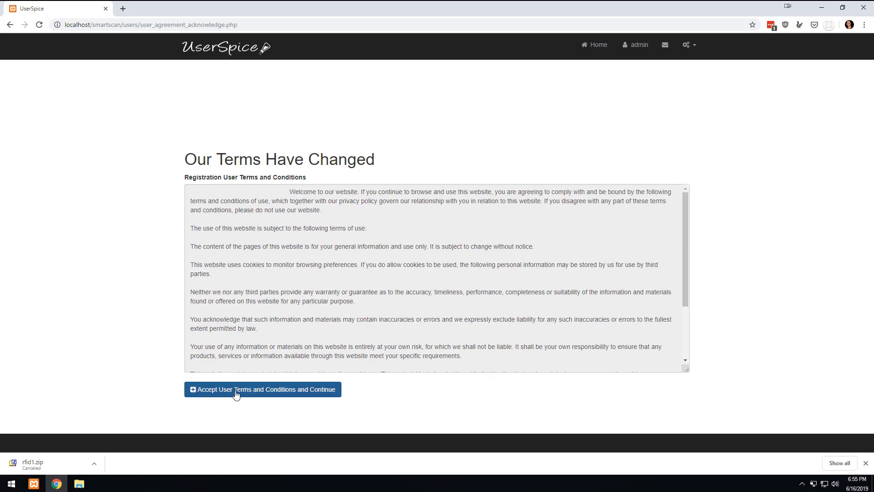
{"action": "left_click", "coordinate": [262, 389]}
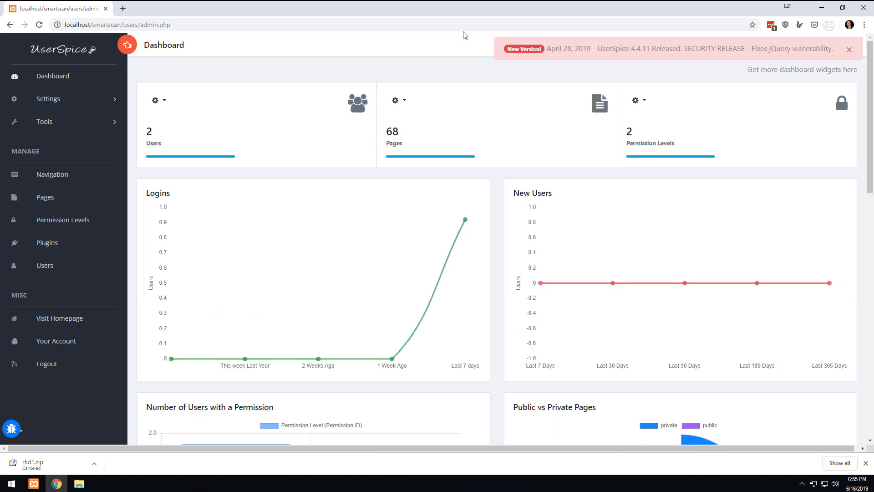
{"action": "mouse_move", "coordinate": [192, 146]}
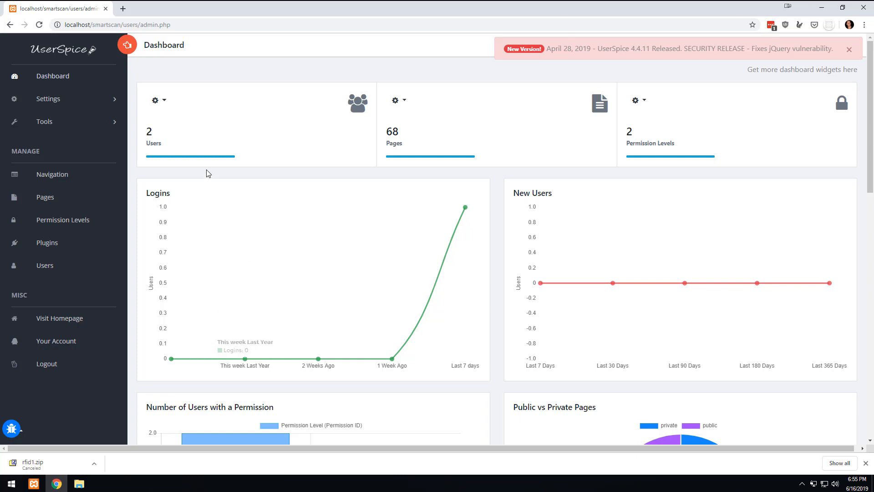
{"action": "mouse_move", "coordinate": [227, 179]}
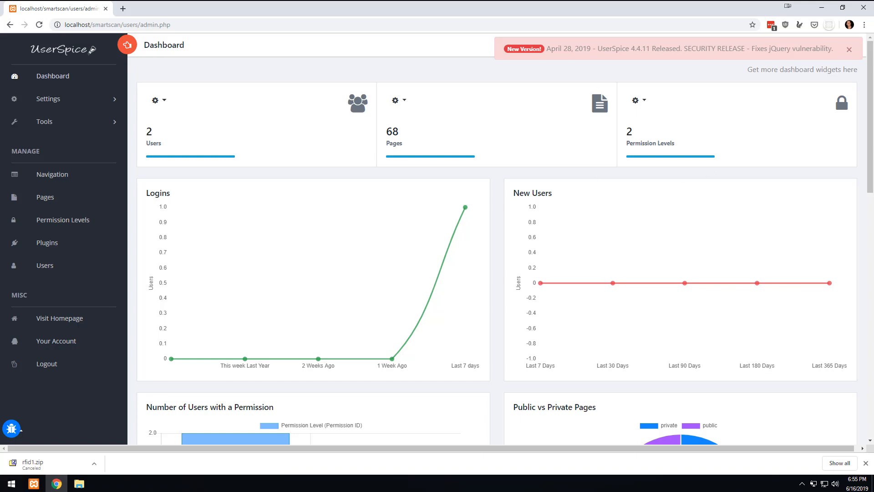
{"action": "scroll", "scroll_direction": "down", "scroll_amount": 3}
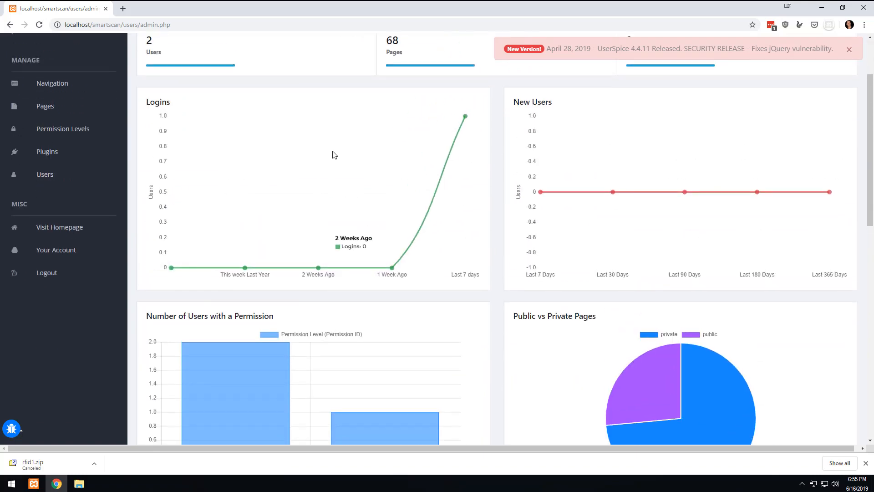
{"action": "scroll", "scroll_direction": "down", "scroll_amount": 3}
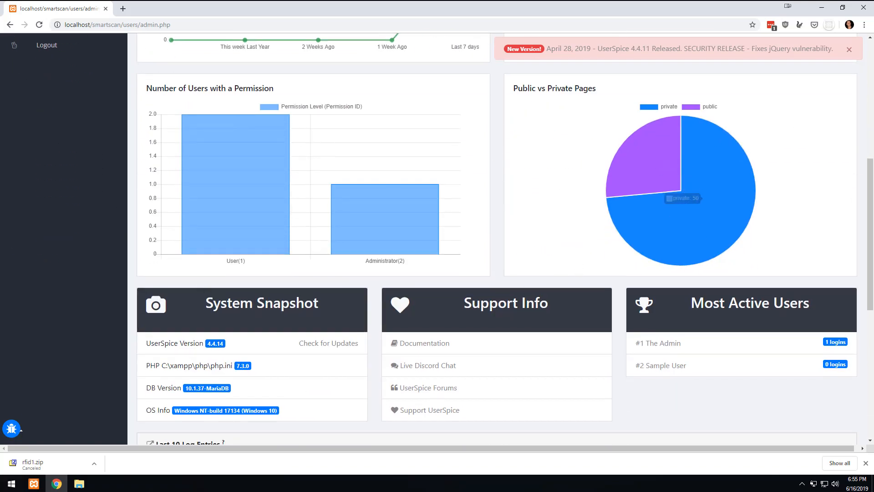
{"action": "scroll", "scroll_direction": "down", "scroll_amount": 3}
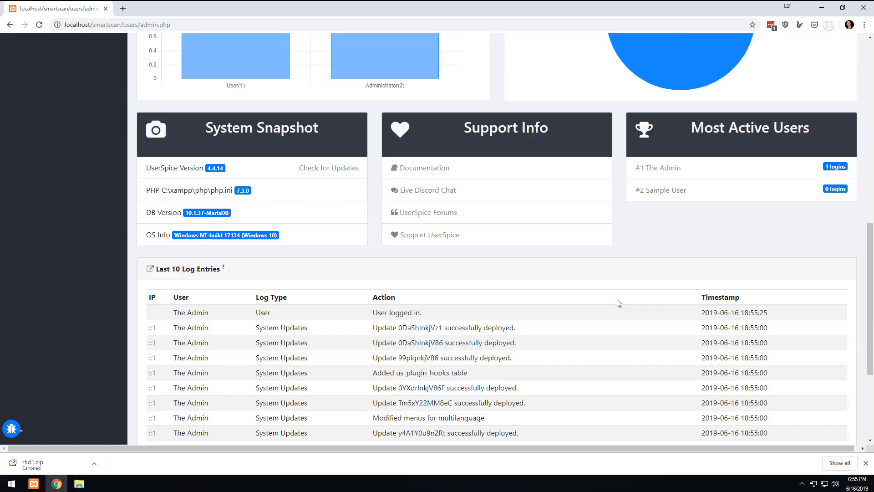
{"action": "scroll", "scroll_direction": "down", "scroll_amount": 3}
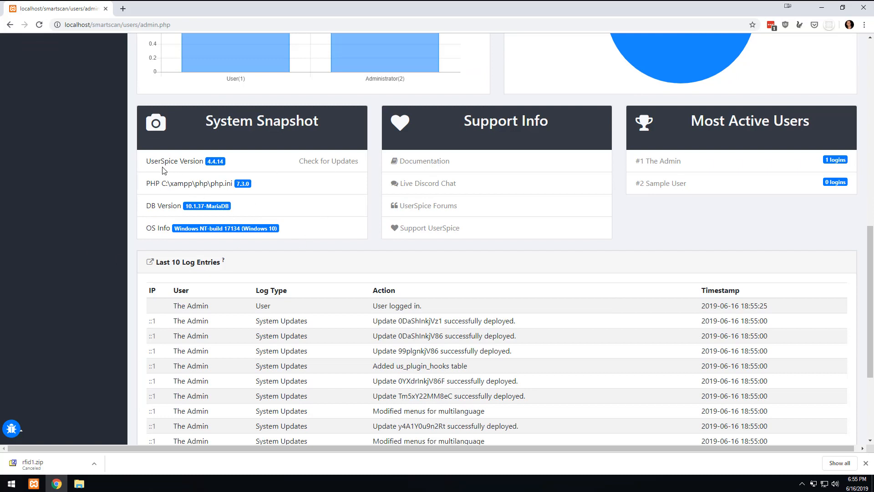
{"action": "mouse_move", "coordinate": [361, 229]}
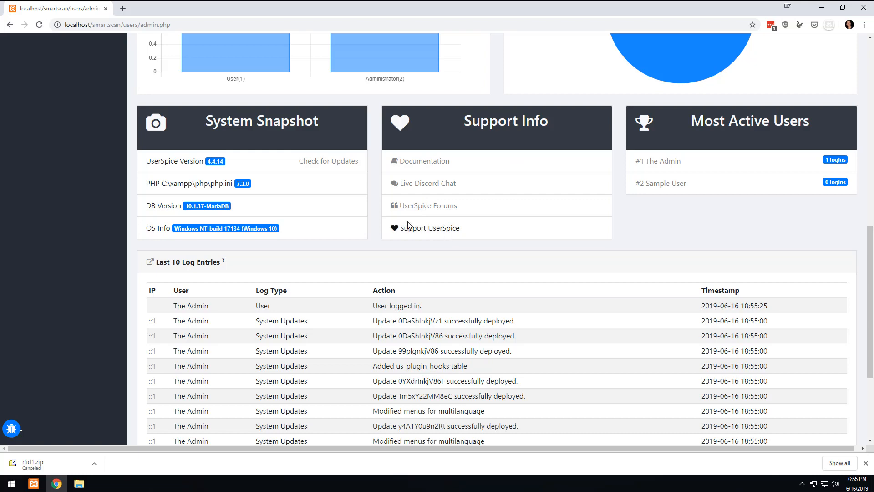
{"action": "scroll", "scroll_direction": "down", "scroll_amount": 3}
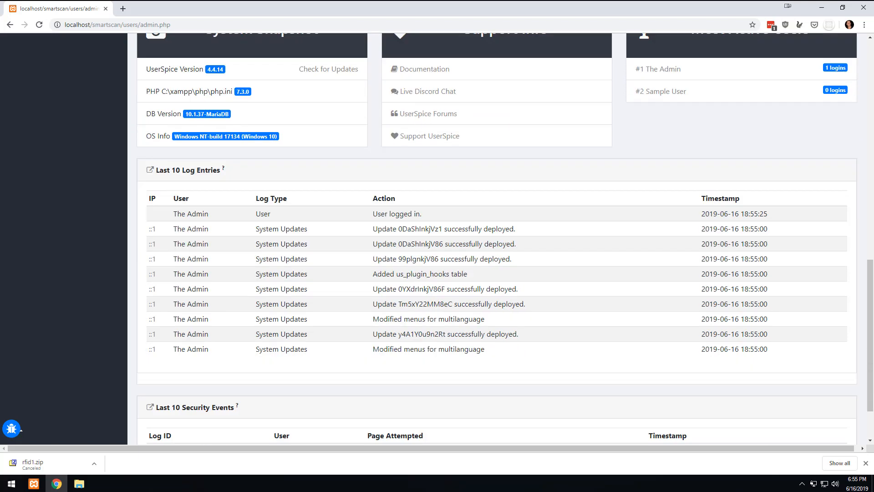
{"action": "scroll", "scroll_direction": "down", "scroll_amount": 3}
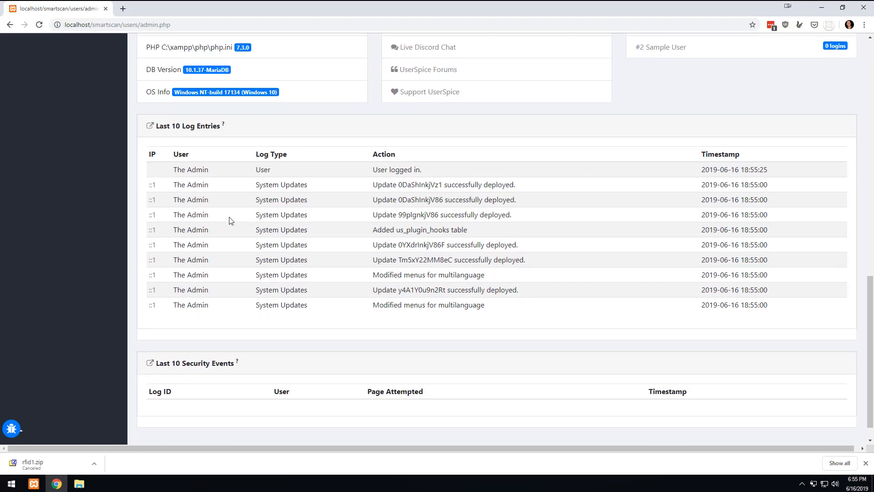
{"action": "scroll", "scroll_direction": "up", "scroll_amount": 3}
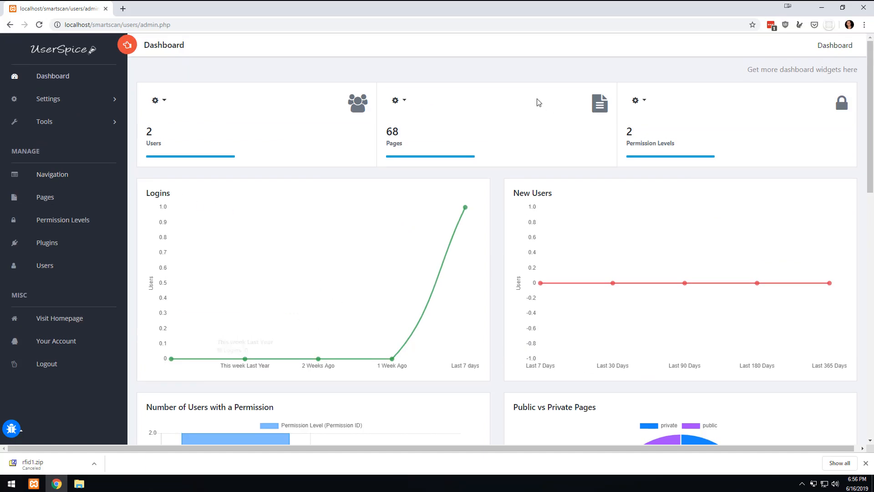
In Settings > General set Site Name 'SmartScan' and Copyright Message 'The SmartScan Team'
{"action": "left_click", "coordinate": [43, 121]}
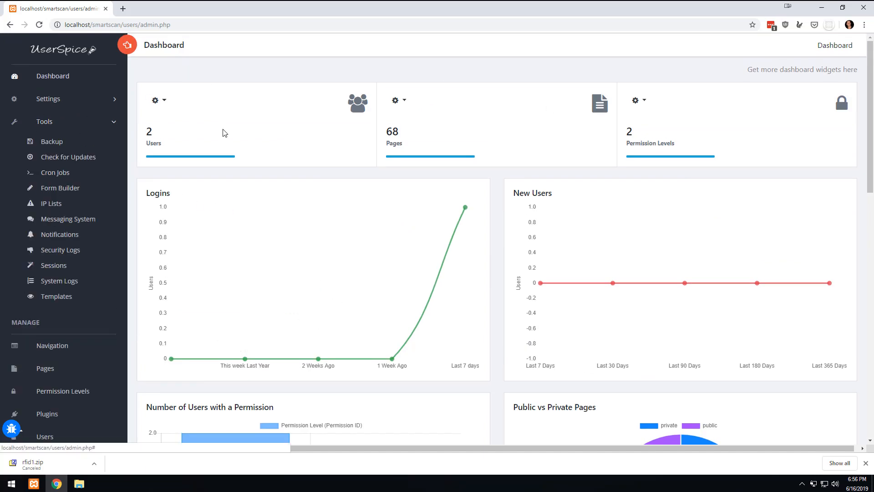
{"action": "left_click", "coordinate": [48, 99]}
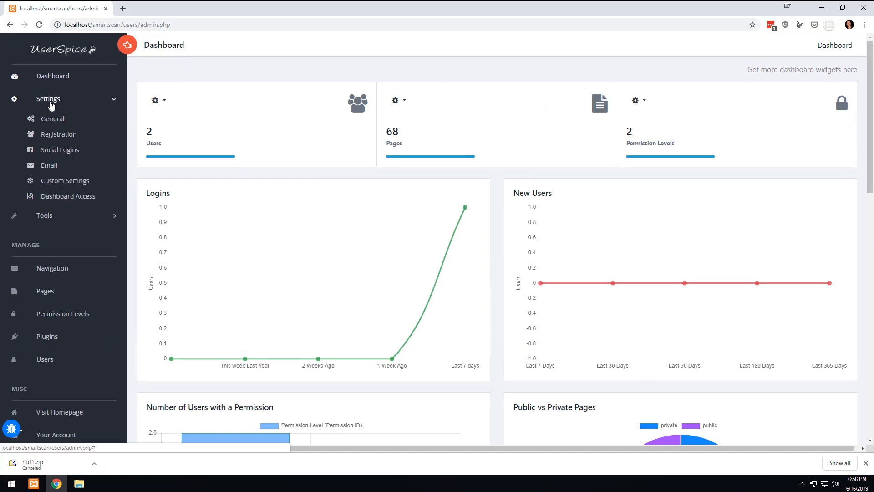
{"action": "left_click", "coordinate": [53, 118]}
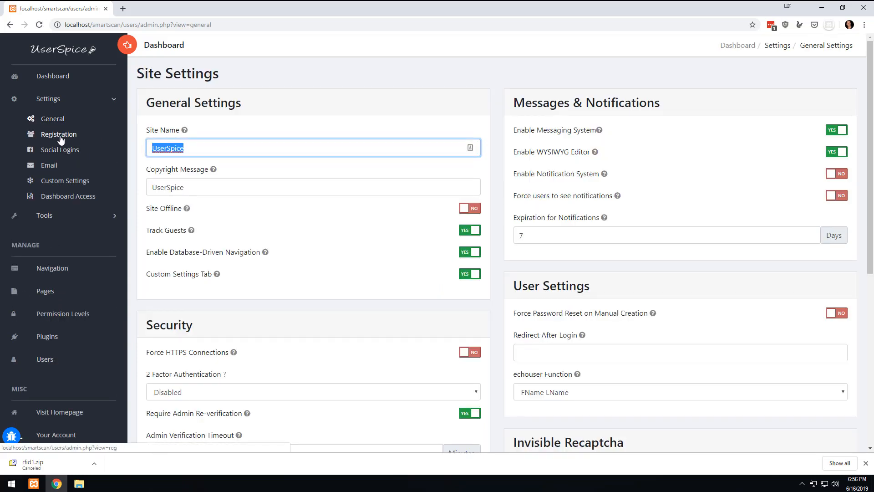
{"action": "type", "text": "Smart"}
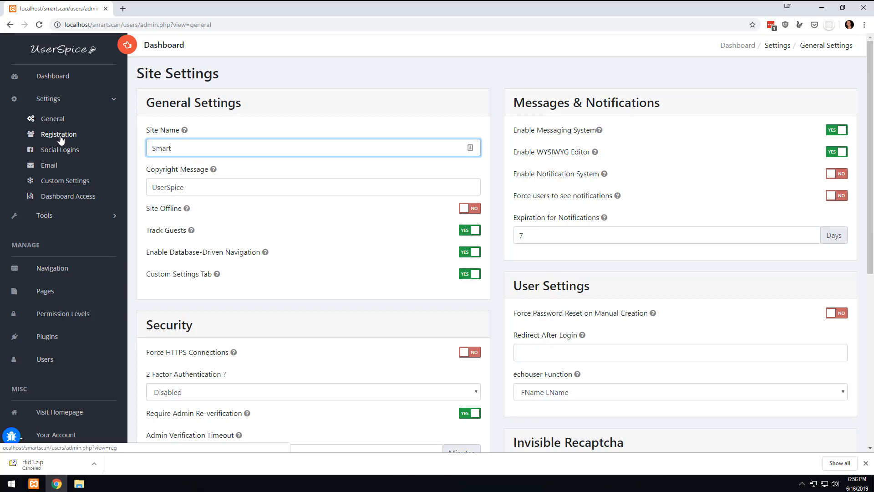
{"action": "type", "text": "Scan"}
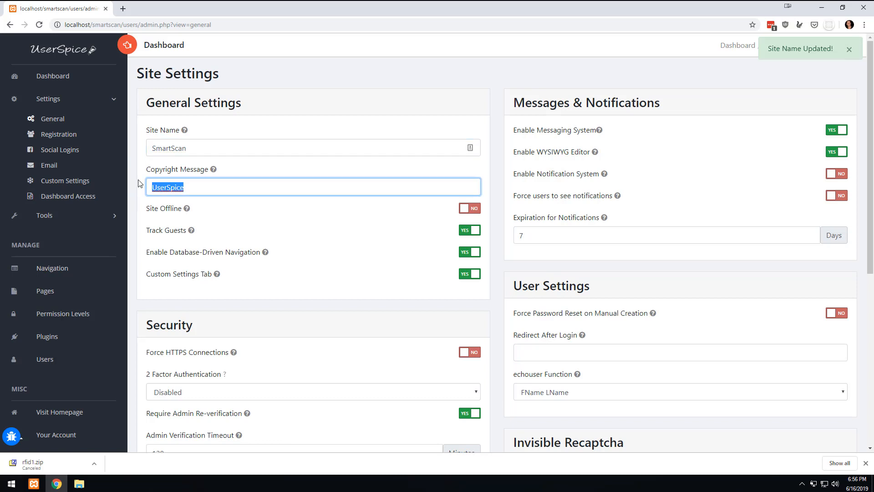
{"action": "type", "text": "The Smarts"}
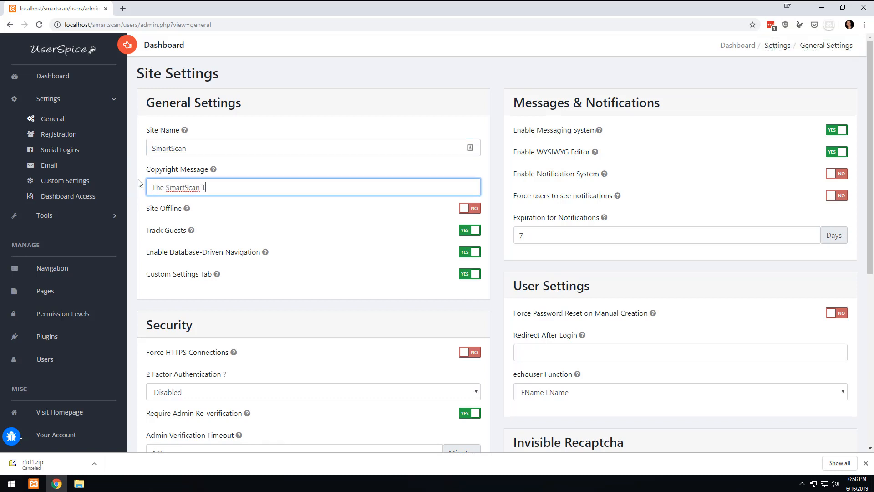
{"action": "type", "text": "eam"}
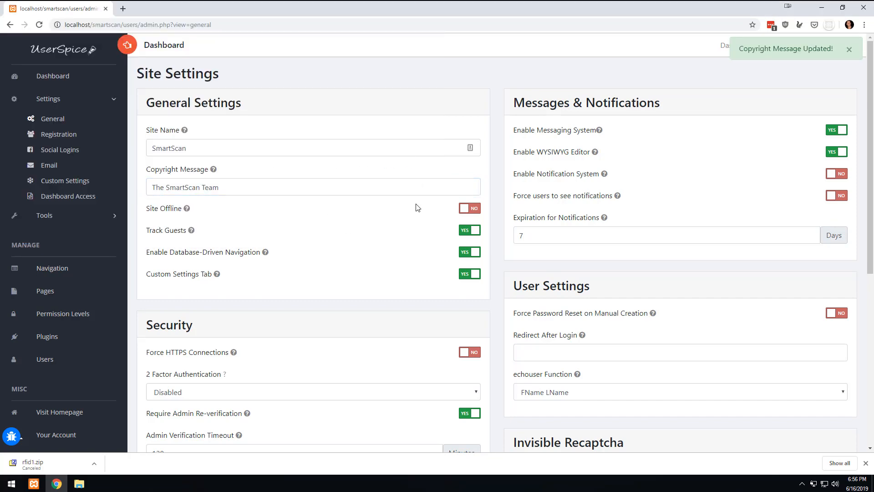
{"action": "scroll", "scroll_direction": "down", "scroll_amount": 3}
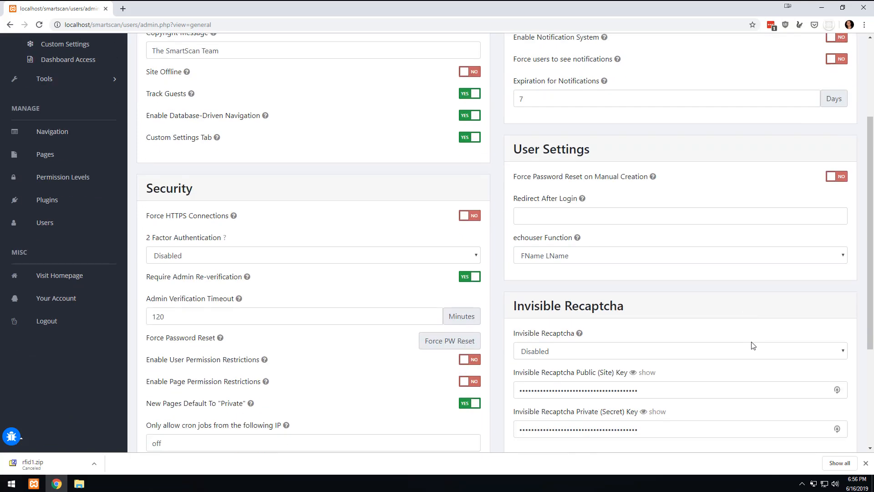
{"action": "scroll", "scroll_direction": "up", "scroll_amount": 3}
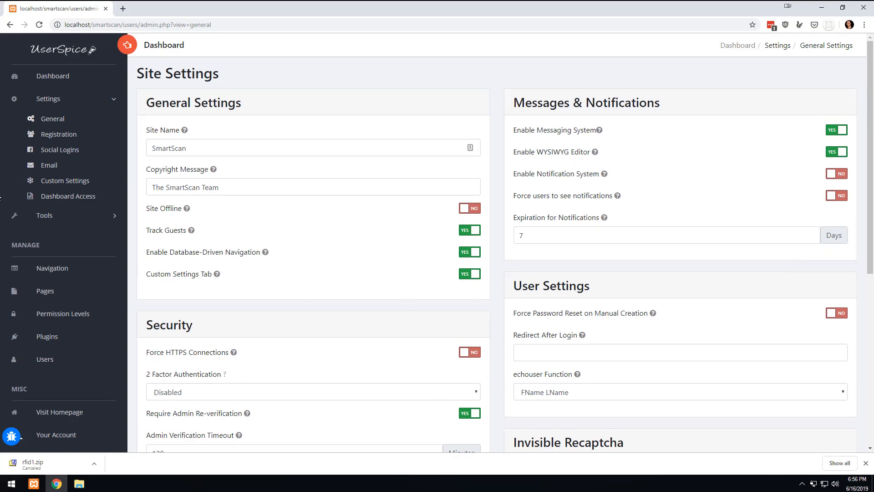
{"action": "mouse_move", "coordinate": [58, 134]}
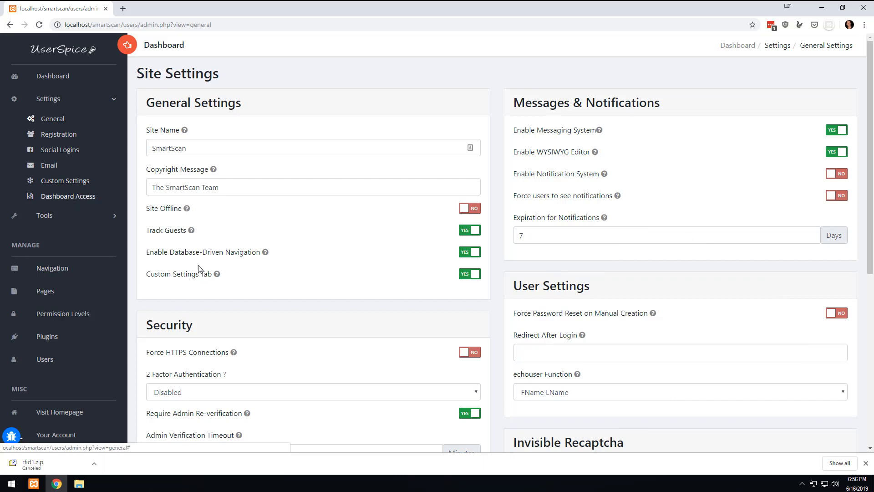
{"action": "mouse_move", "coordinate": [68, 300]}
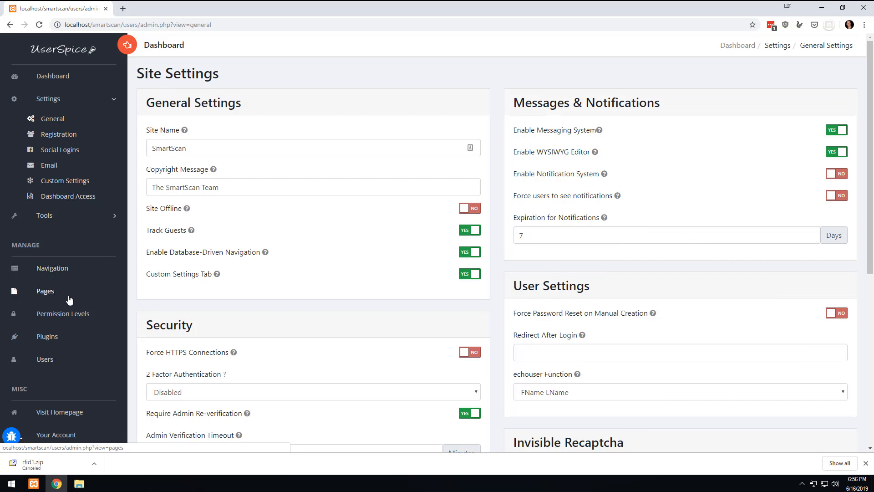
Visit Permission Levels, then the Plugin Manager listing four uninstalled plugins
{"action": "left_click", "coordinate": [63, 313]}
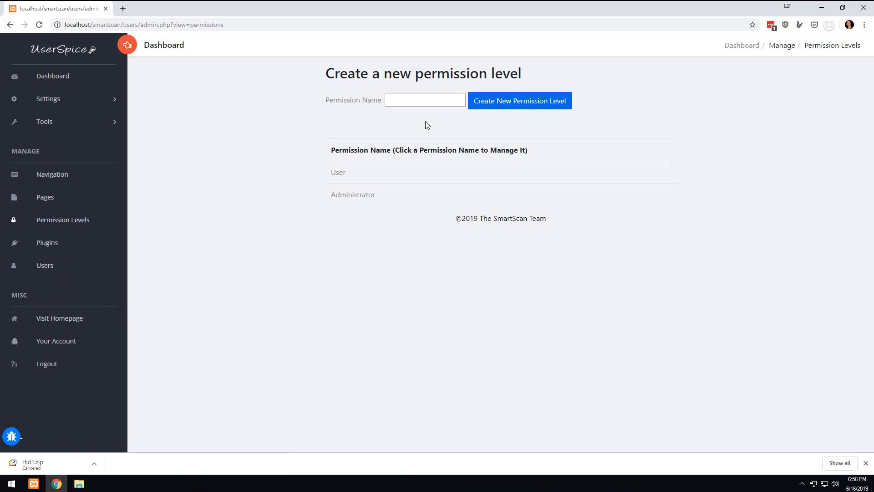
{"action": "mouse_move", "coordinate": [46, 243]}
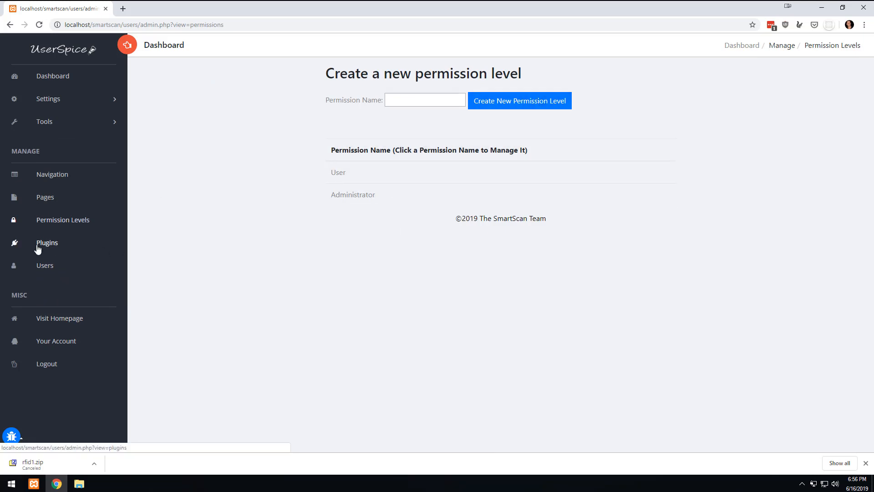
{"action": "left_click", "coordinate": [46, 242]}
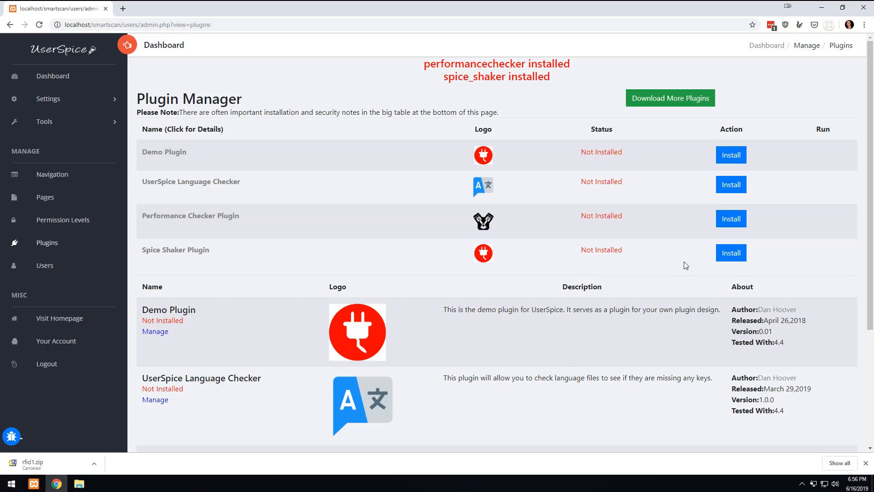
{"action": "mouse_move", "coordinate": [490, 192]}
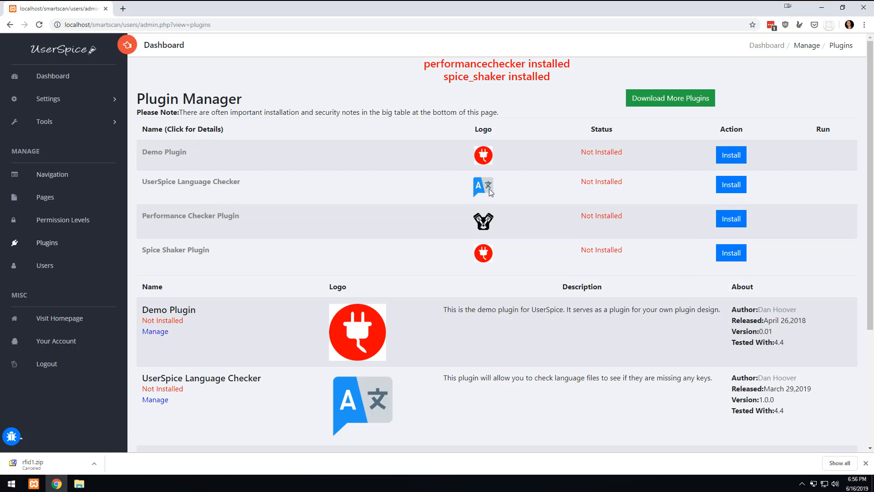
{"action": "mouse_move", "coordinate": [716, 358]}
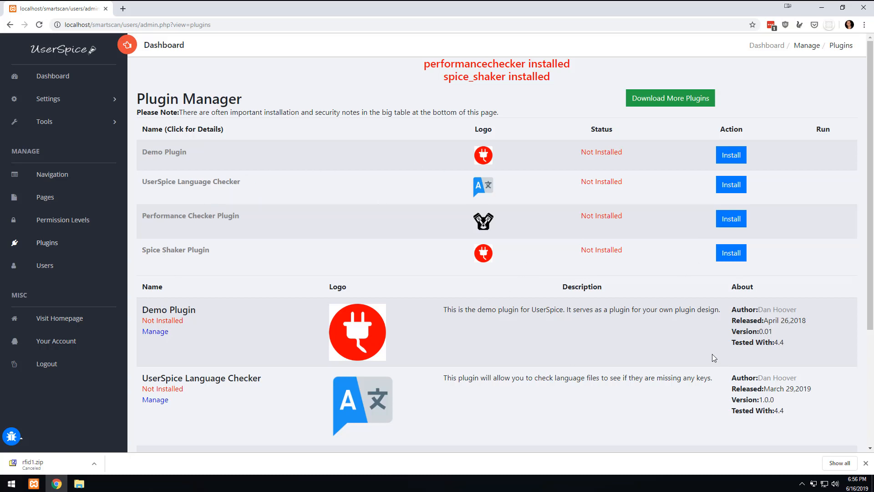
{"action": "scroll", "scroll_direction": "down", "scroll_amount": 3}
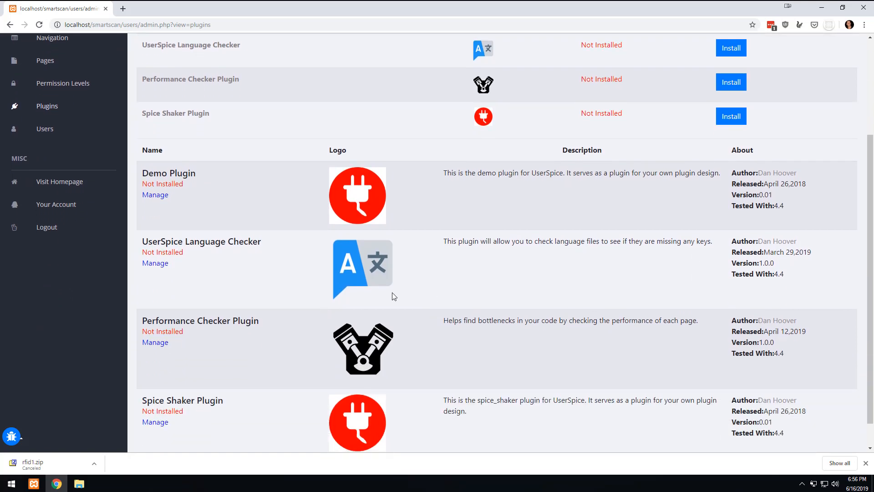
{"action": "scroll", "scroll_direction": "up", "scroll_amount": 3}
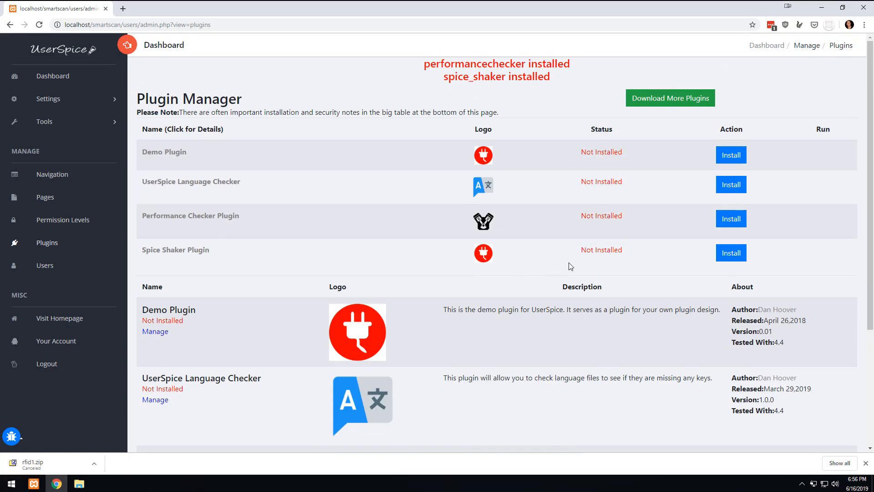
{"action": "mouse_move", "coordinate": [691, 162]}
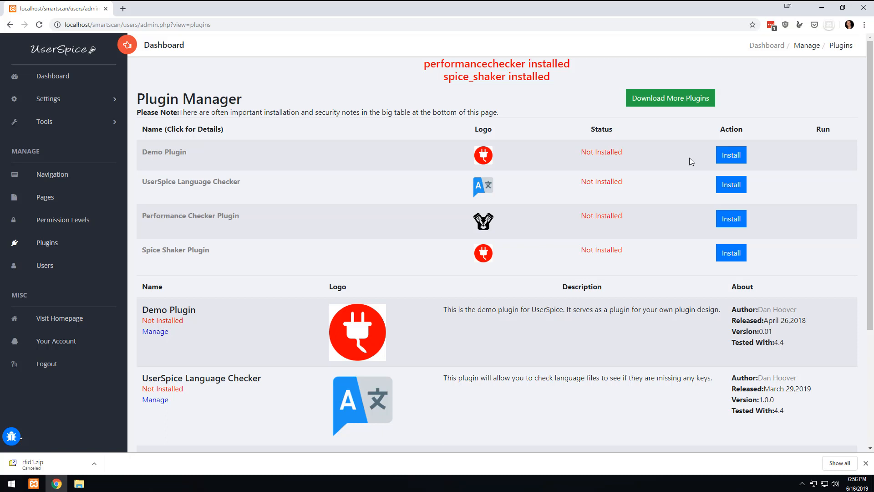
{"action": "mouse_move", "coordinate": [416, 4]}
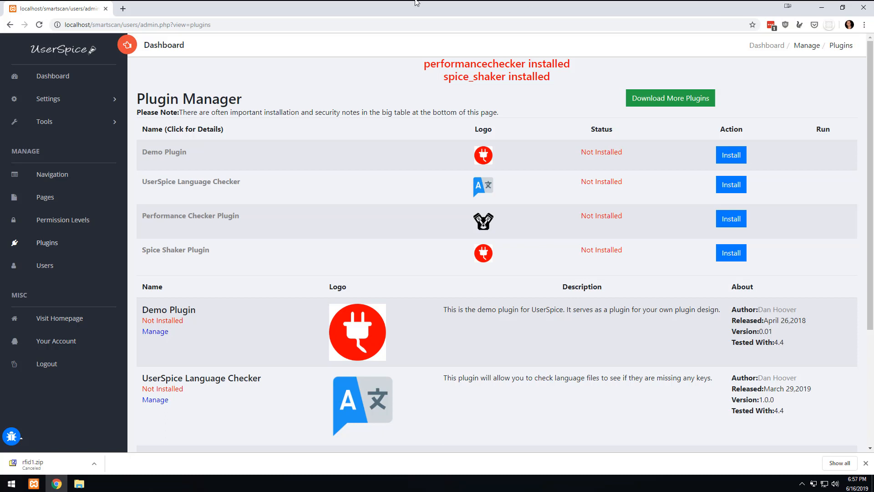